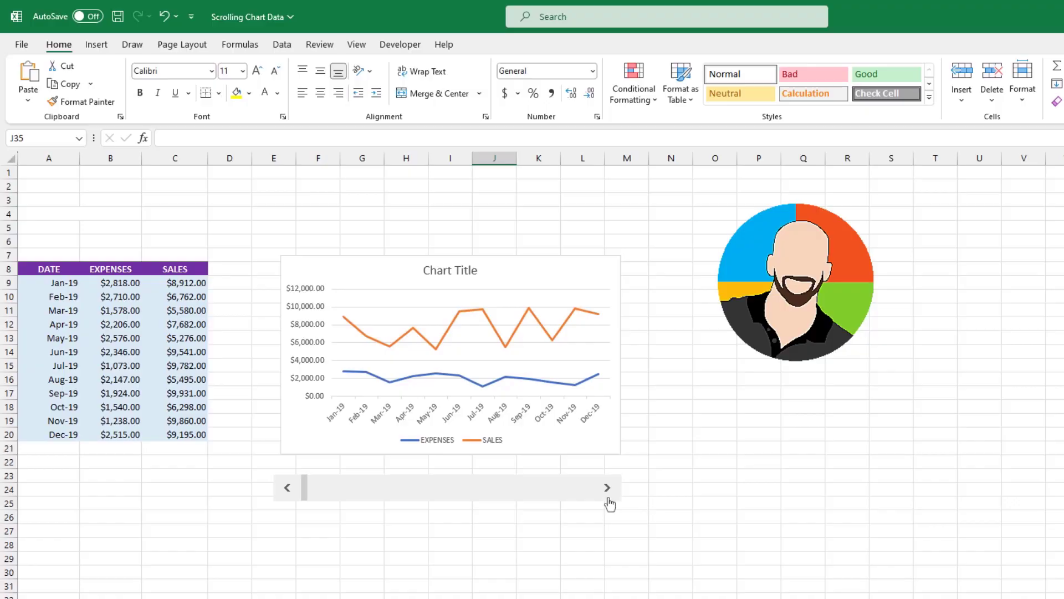
# Step the scrolling chart forward and back with the scroll bar to show Apr-20 through Mar-21.
pyautogui.click(606, 487)
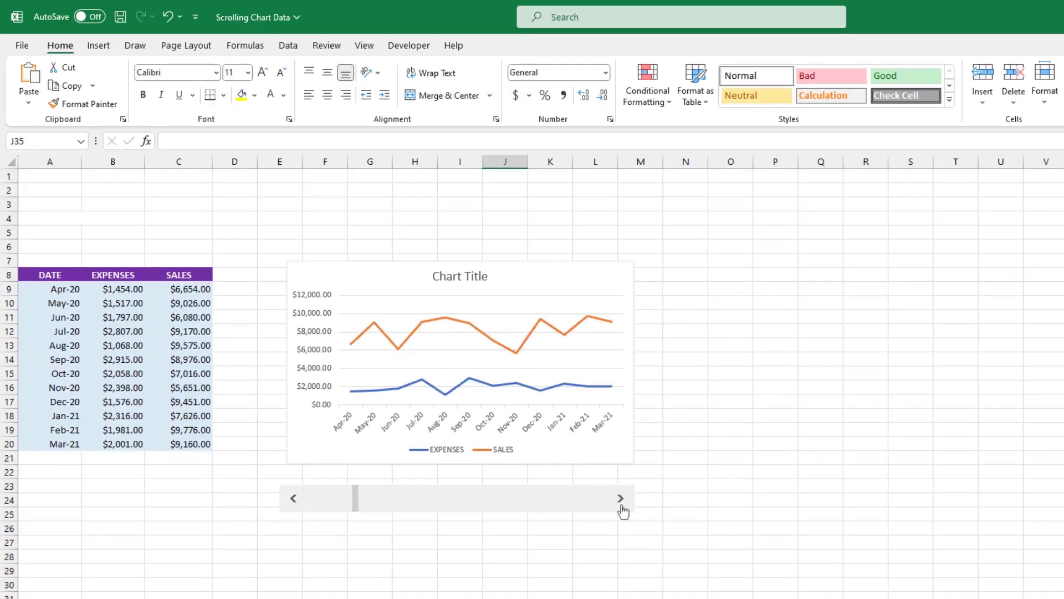
pyautogui.click(619, 498)
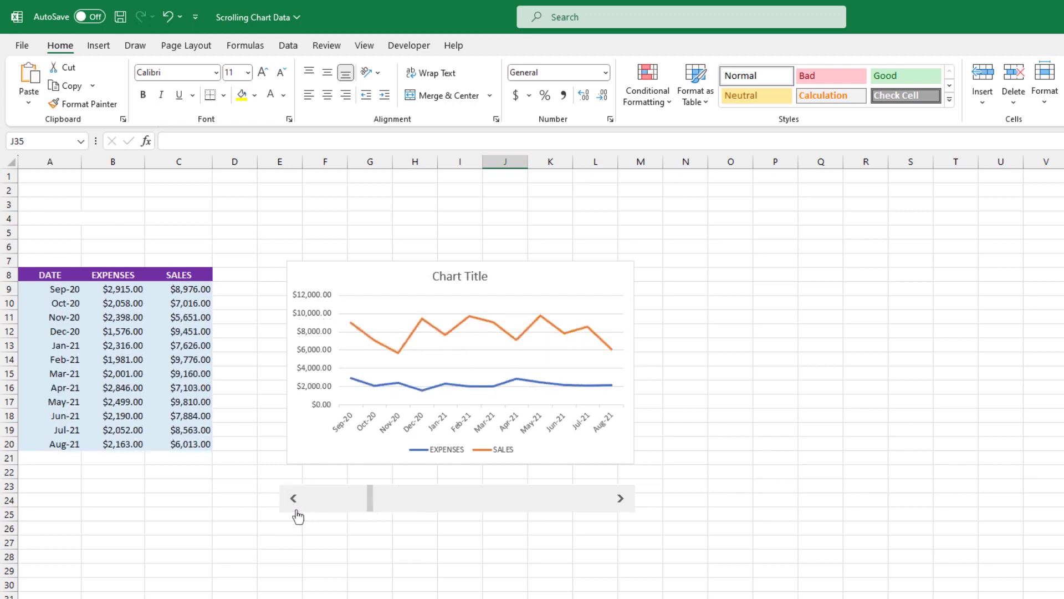
pyautogui.click(293, 498)
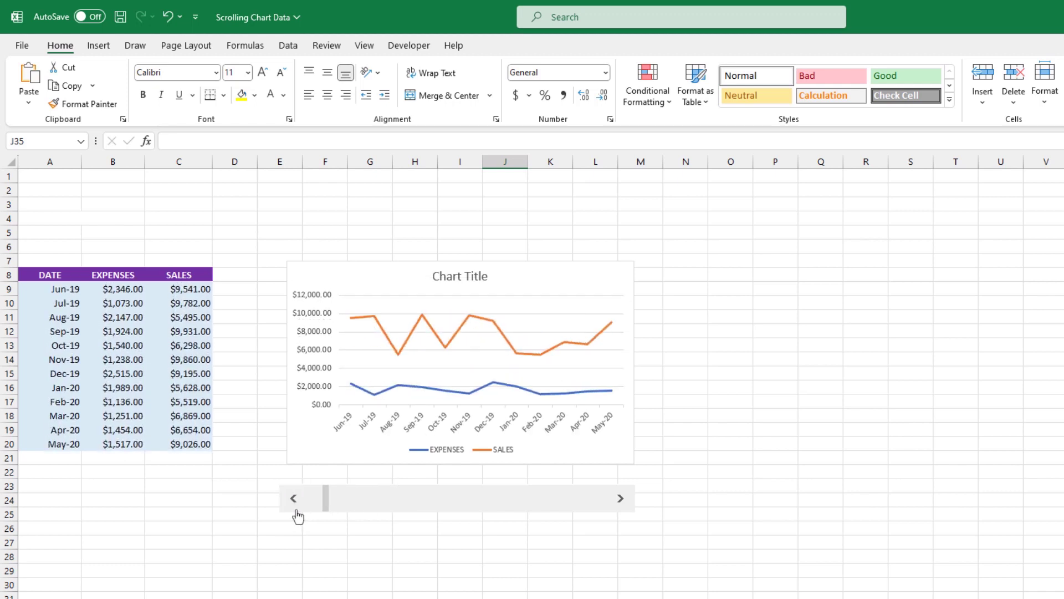
pyautogui.click(619, 498)
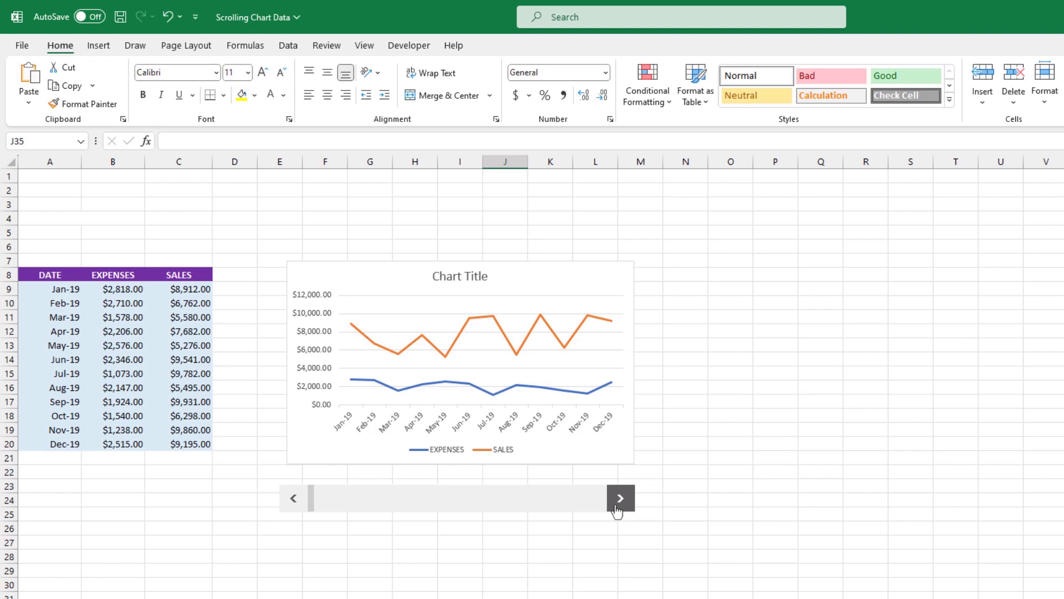
pyautogui.click(619, 498)
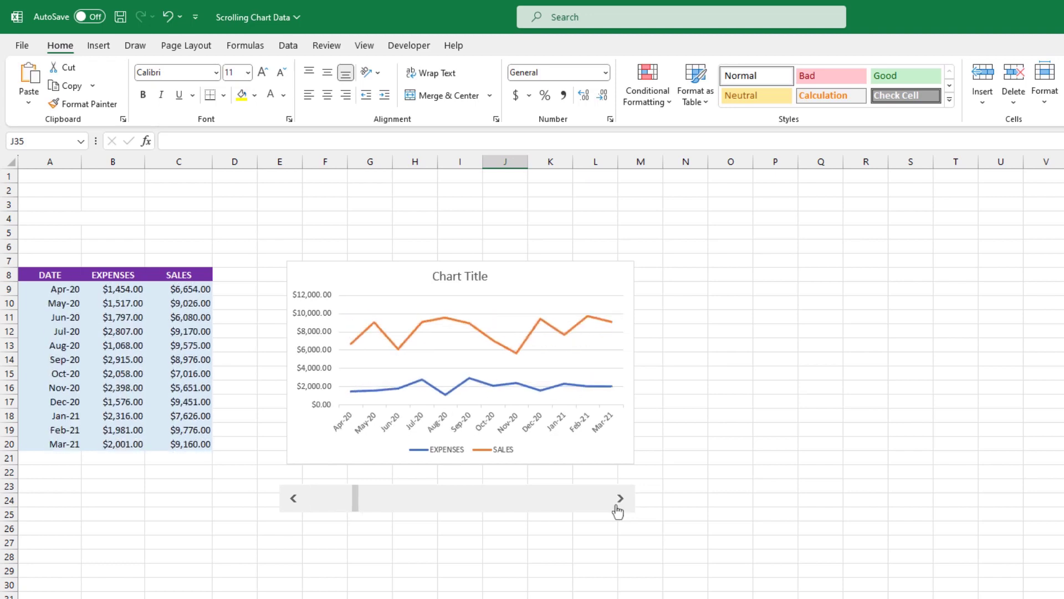
pyautogui.click(620, 498)
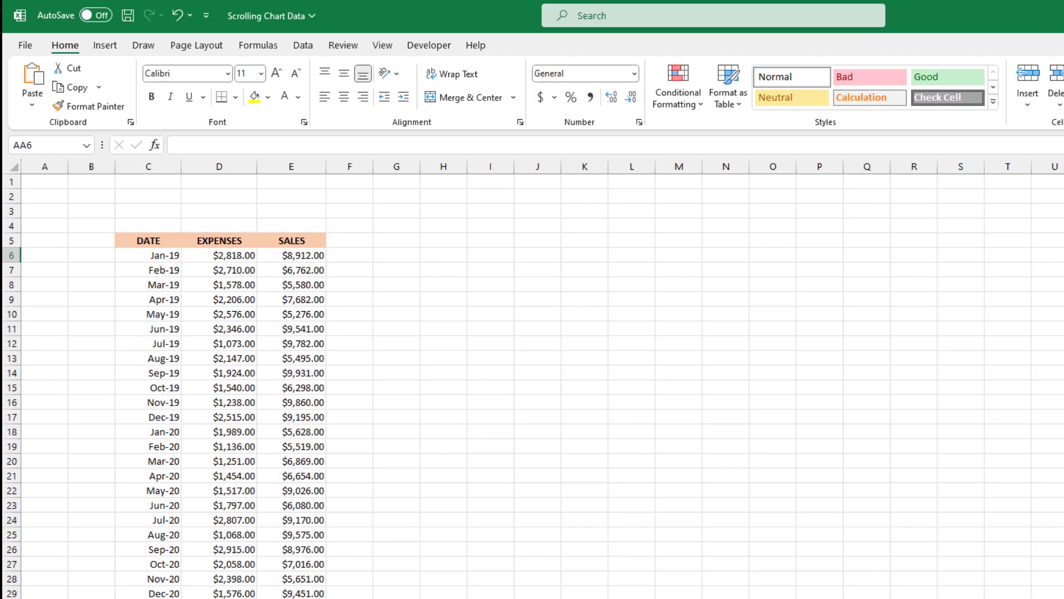
# Review the Sales by Month data listing monthly expenses and sales through Aug-21.
pyautogui.moveTo(105, 234); pyautogui.dragTo(336, 583)
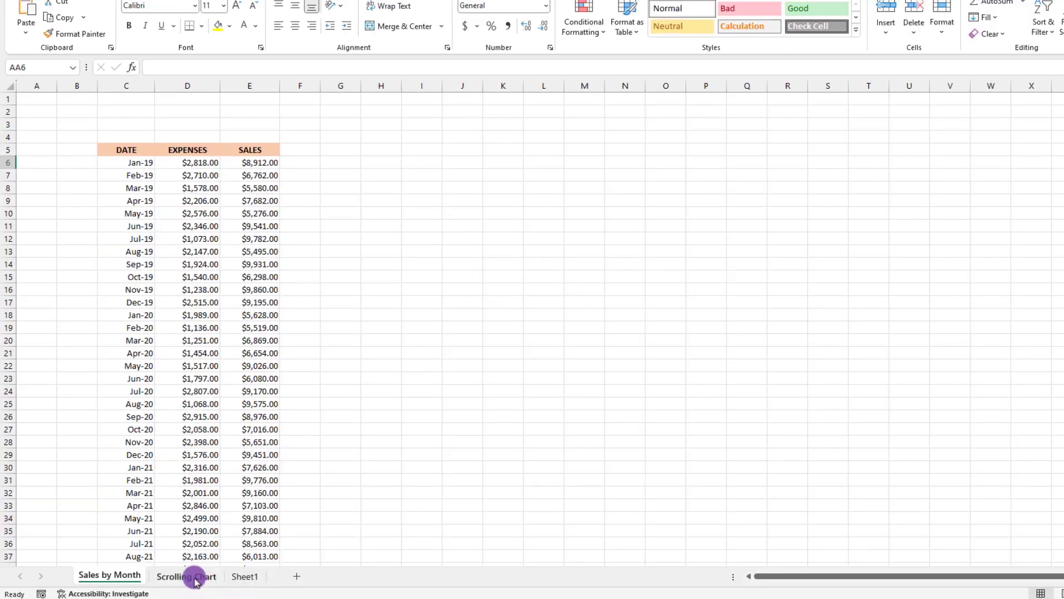
# Go to the Scrolling Chart sheet and select the cell under the Index Reference label.
pyautogui.click(185, 577)
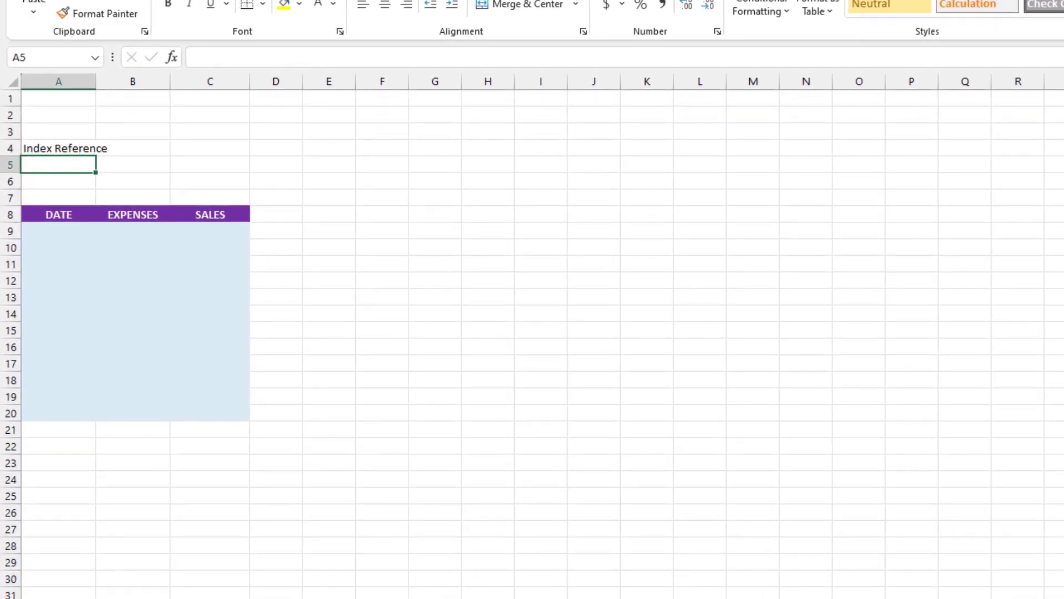
pyautogui.click(283, 5)
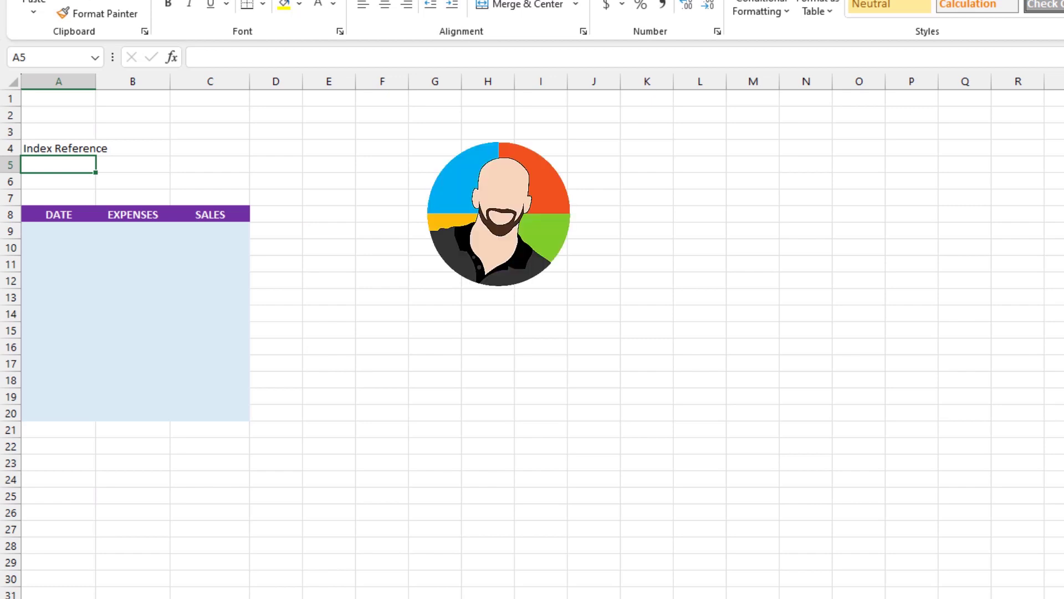
pyautogui.moveTo(499, 214); pyautogui.dragTo(387, 292)
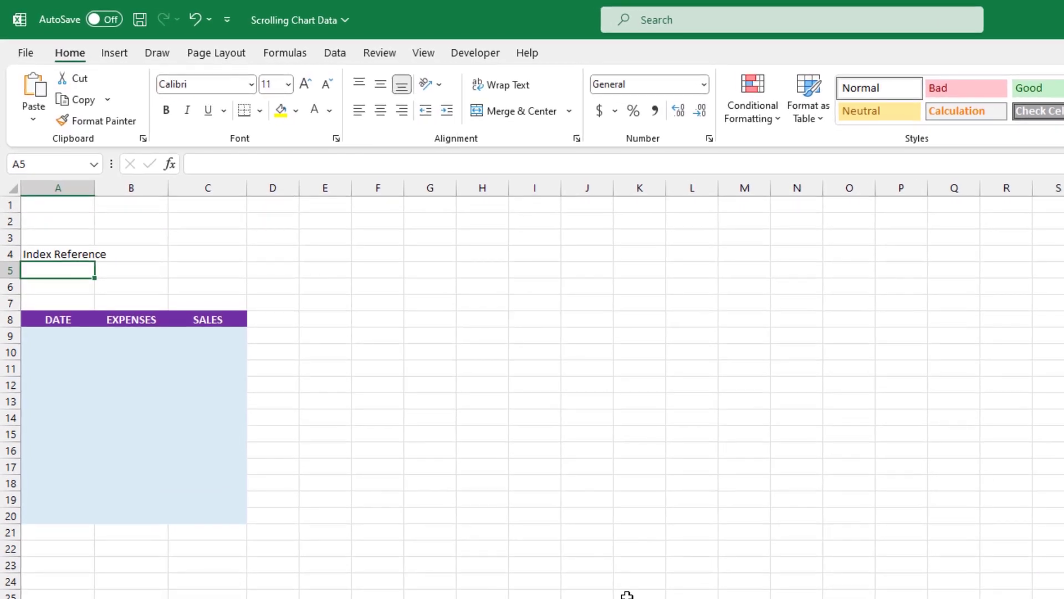
# Enter 1 as the Index Reference value in cell A5.
pyautogui.write('1')
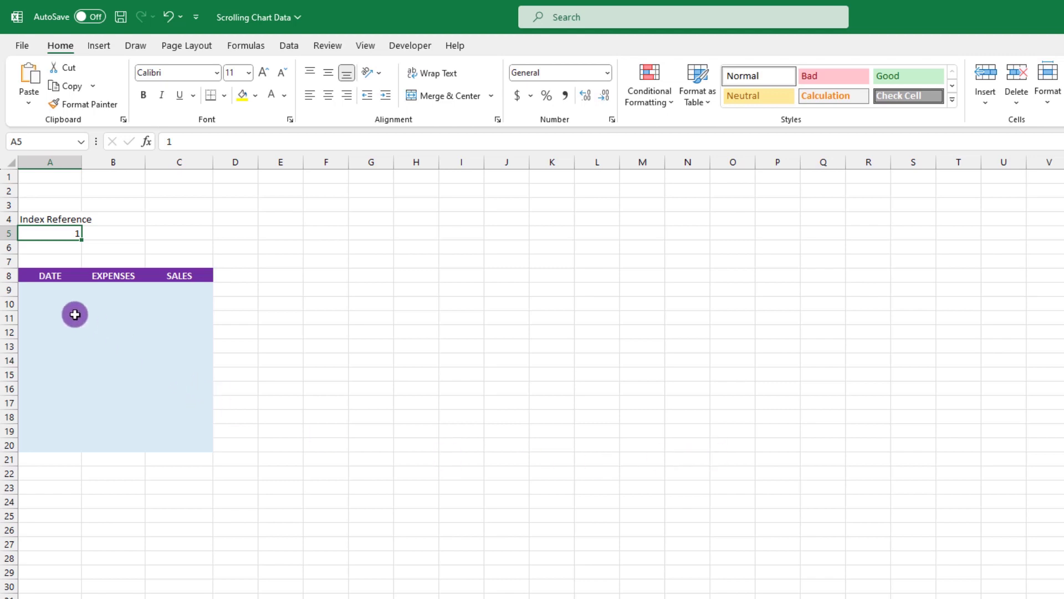
# Put an INDEX formula in A9 on 'Sales by Month'!C6:C53 with absolute row A5, showing Jan-19.
pyautogui.click(49, 290)
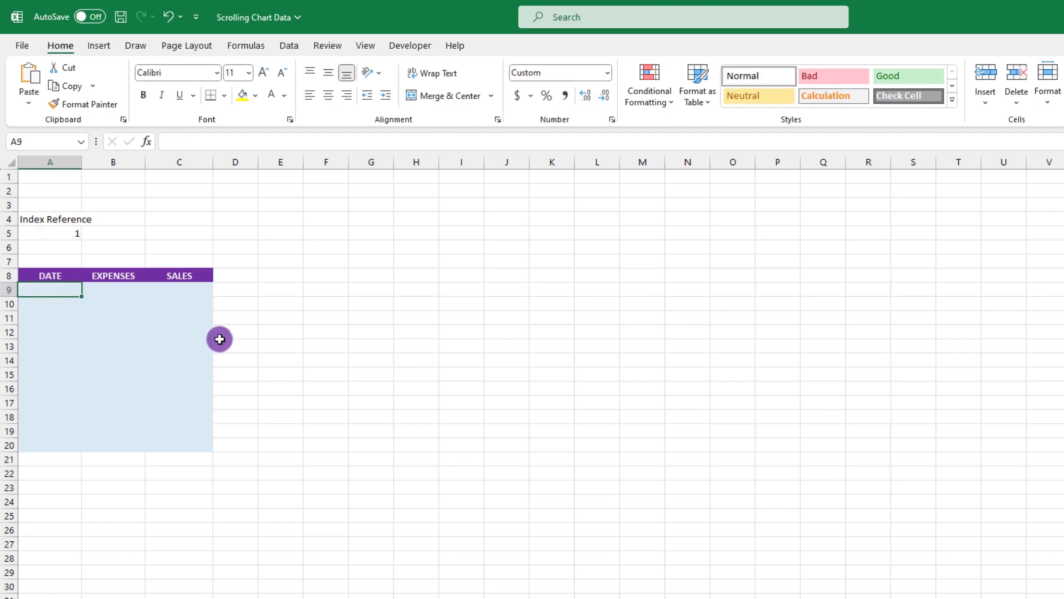
pyautogui.write('=')
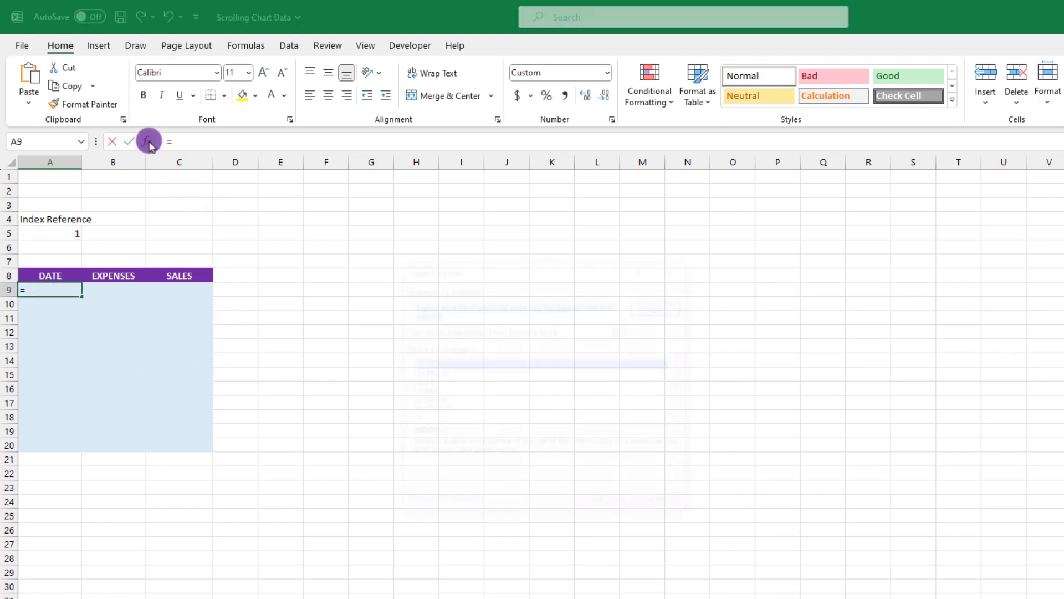
pyautogui.click(148, 142)
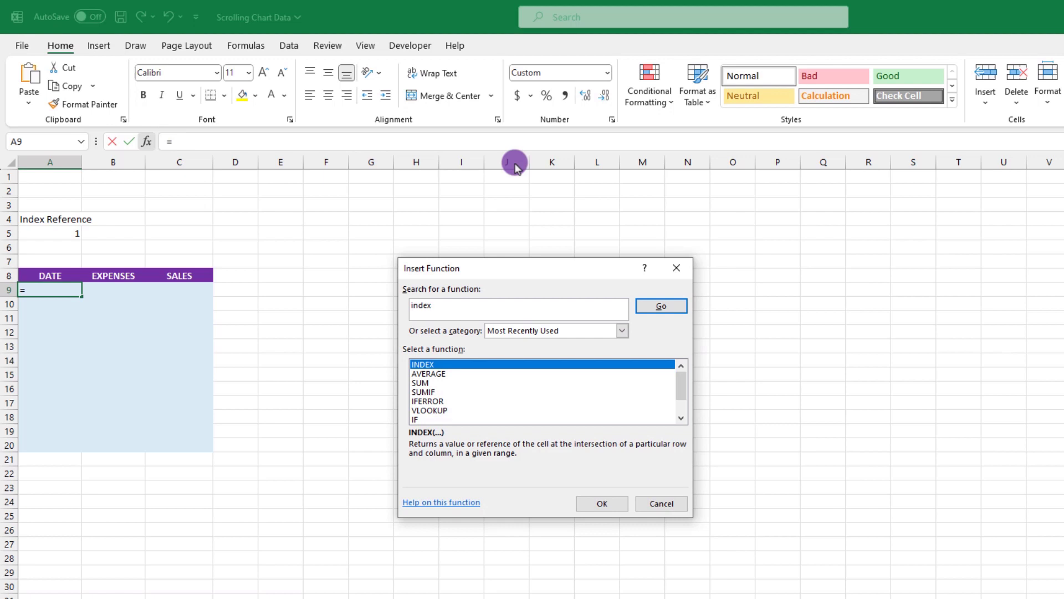
pyautogui.click(600, 503)
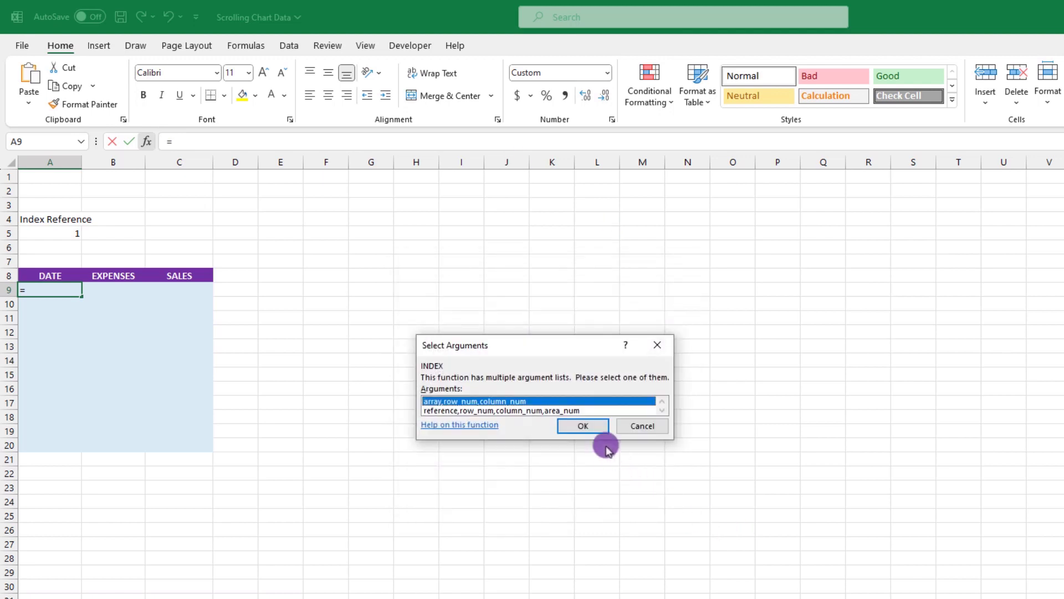
pyautogui.click(582, 426)
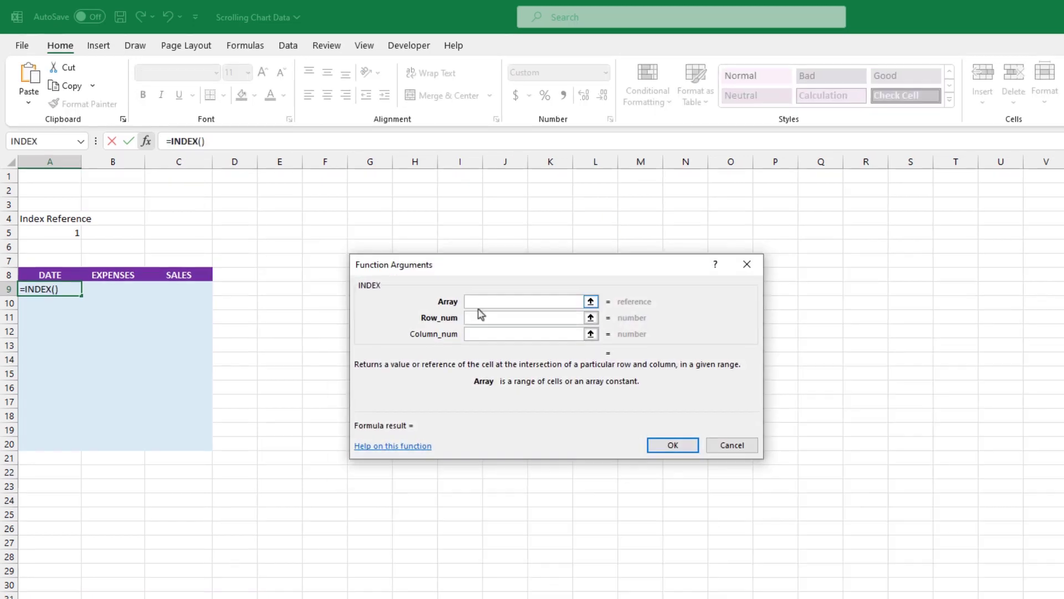
pyautogui.click(526, 302)
pyautogui.write("'Sales by Month'!C6:C53")
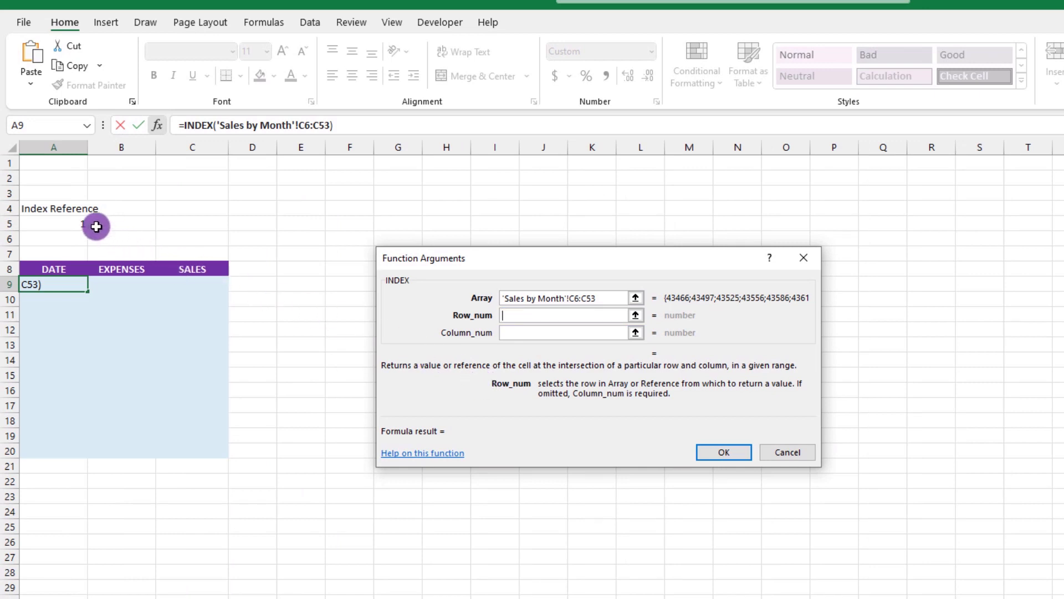
pyautogui.click(54, 224)
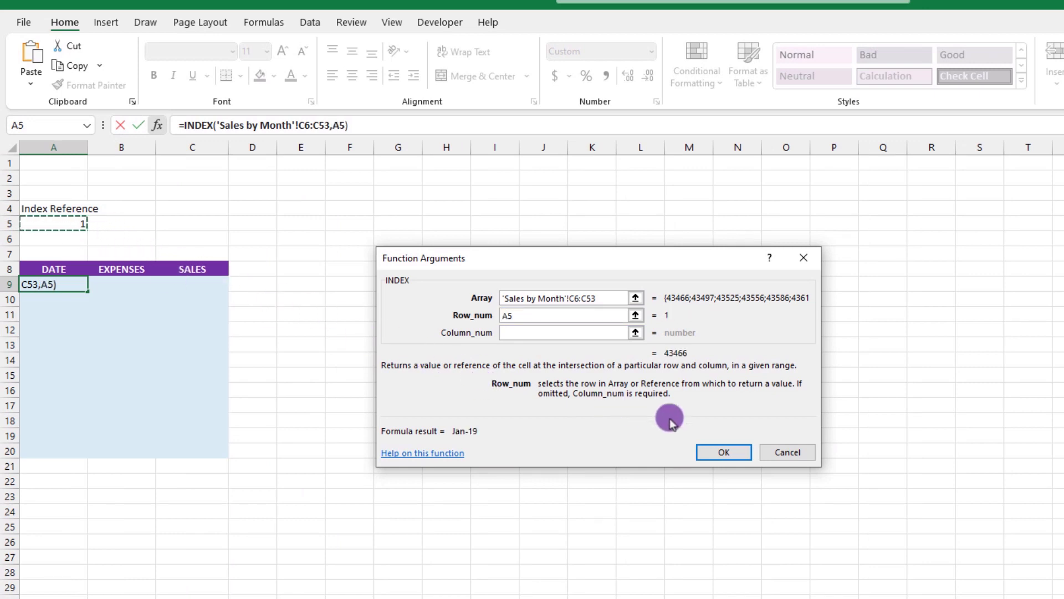
pyautogui.press('F4')
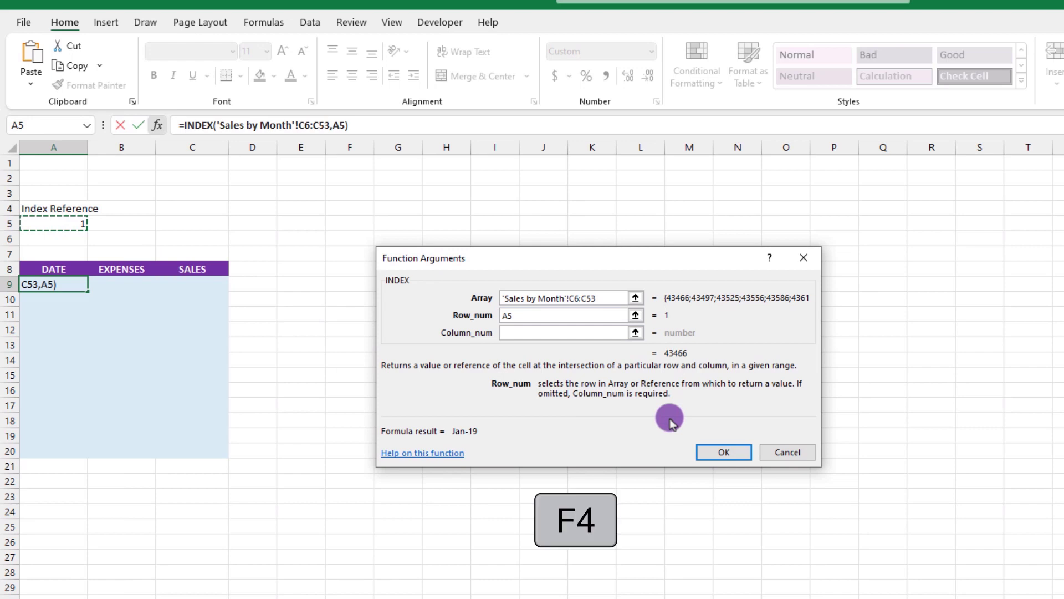
pyautogui.press('f4')
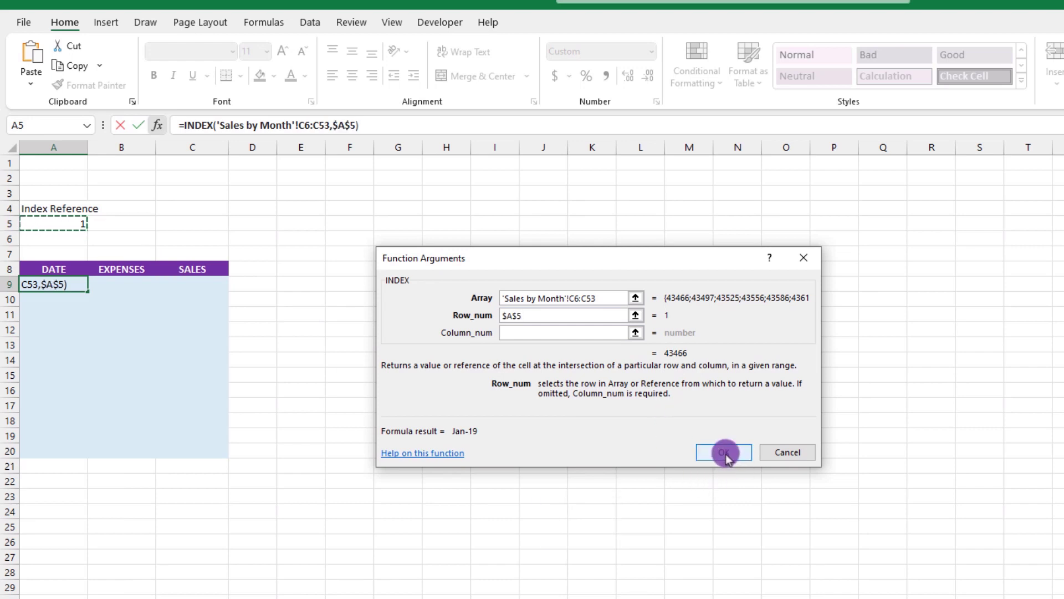
pyautogui.click(724, 452)
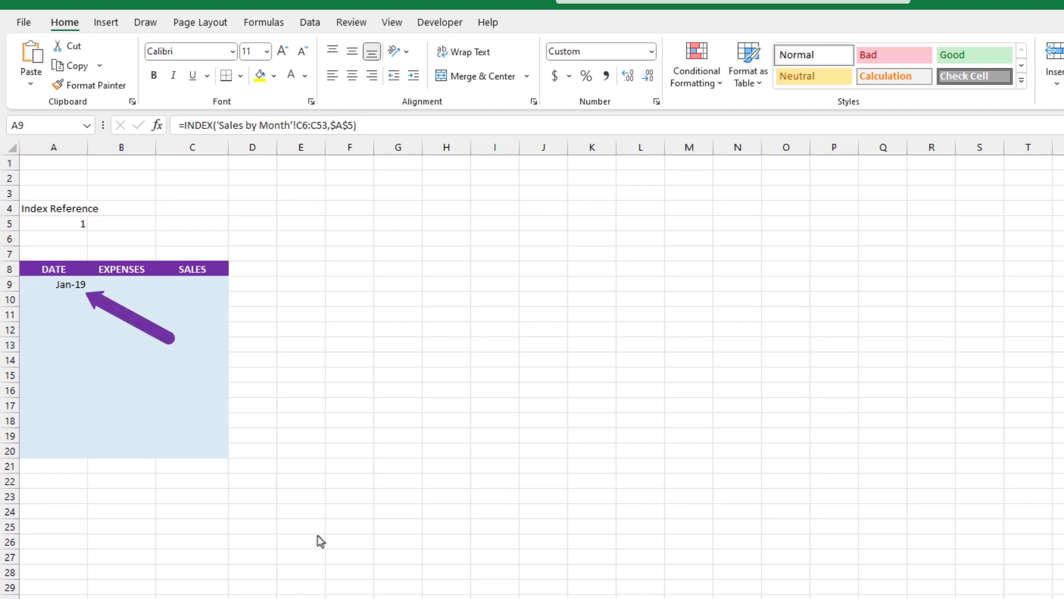
pyautogui.moveTo(42, 305)
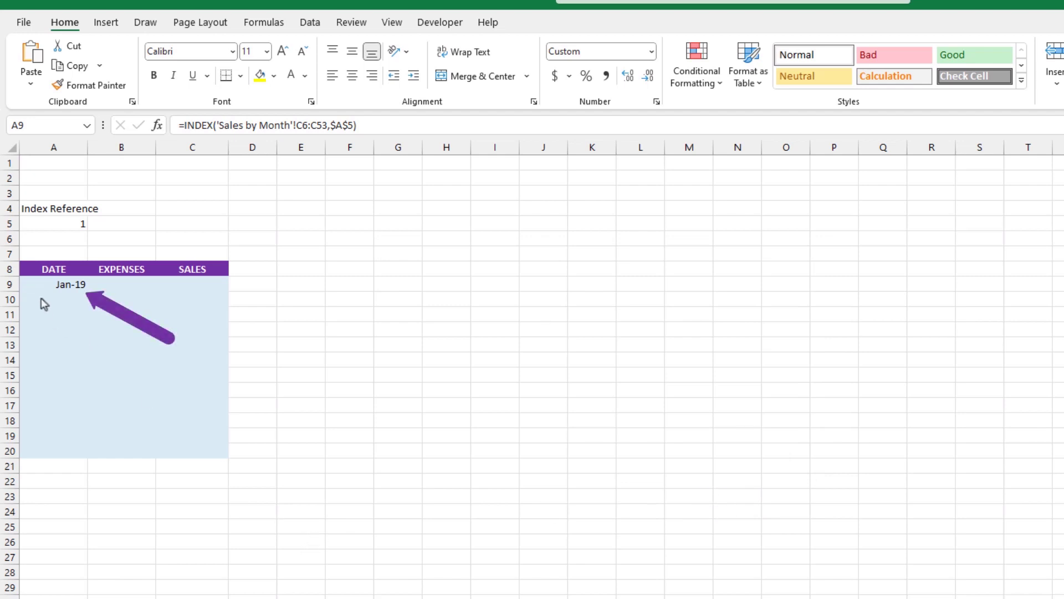
pyautogui.click(71, 284)
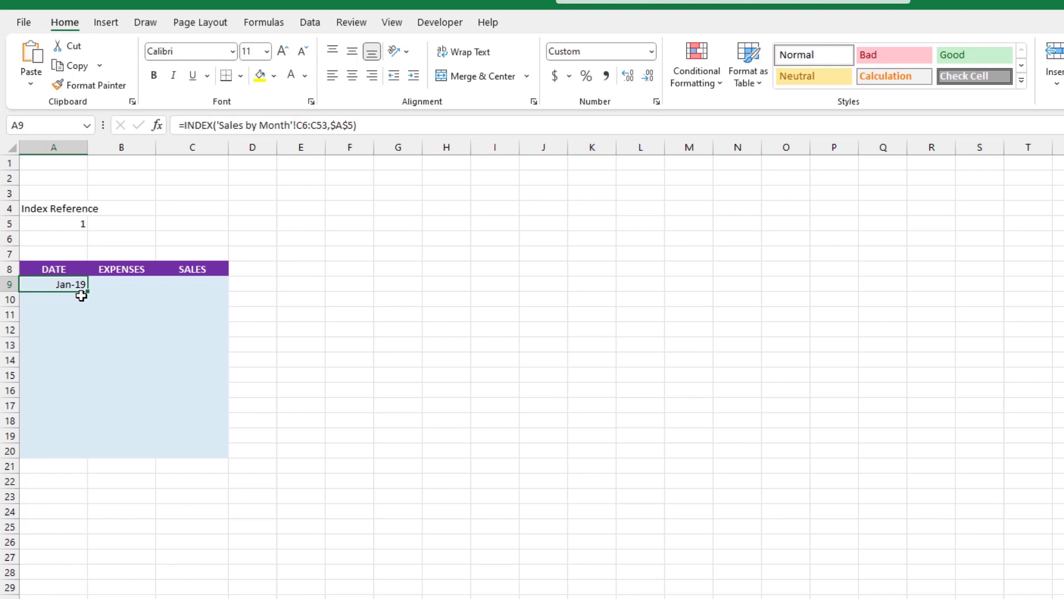
# Fill the A9 date formula down to A20, giving Jan-19 through Dec-19.
pyautogui.moveTo(81, 284); pyautogui.dragTo(78, 456)
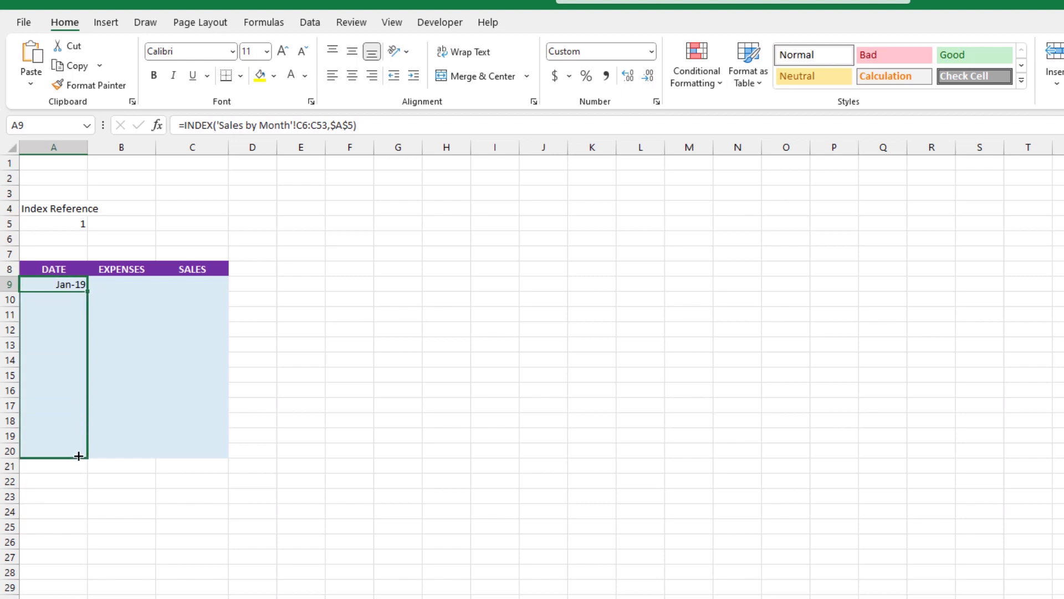
pyautogui.moveTo(78, 456); pyautogui.dragTo(78, 450)
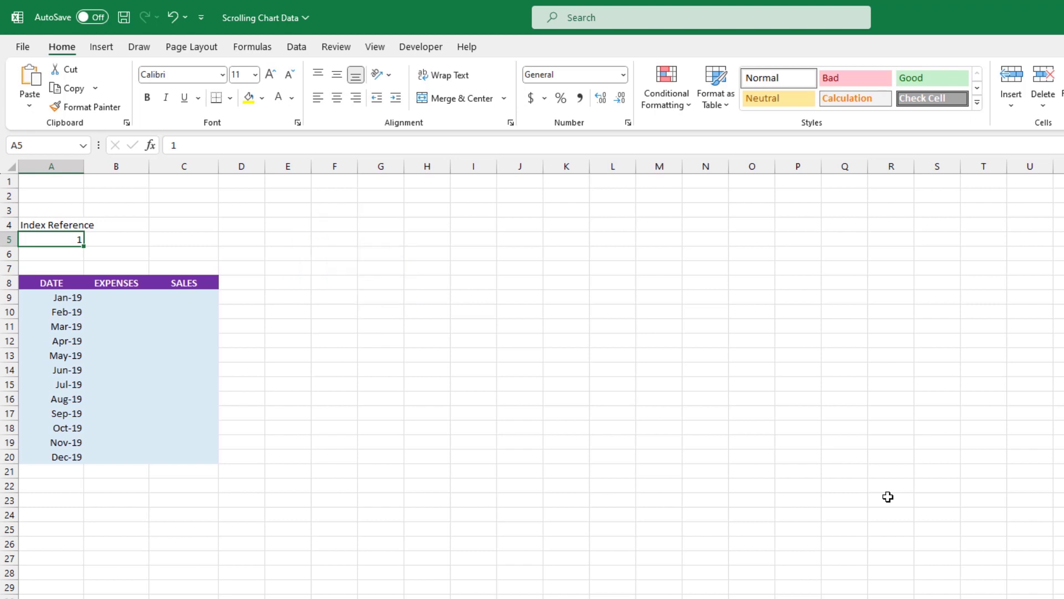
pyautogui.click(82, 17)
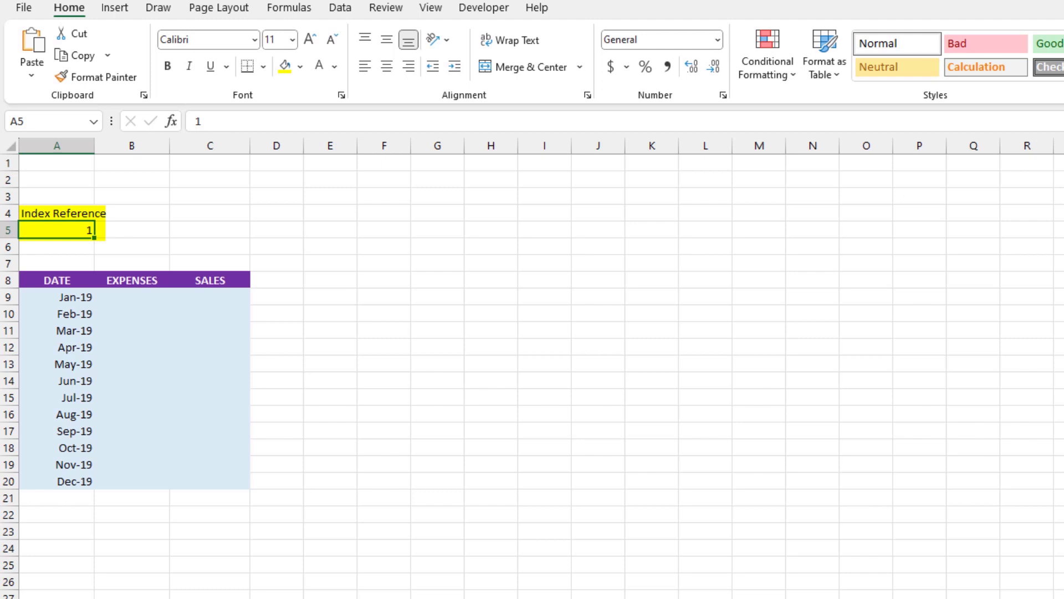
# Try Index Reference values 3 and 25 in A5 to watch the Date column shift.
pyautogui.write('3')
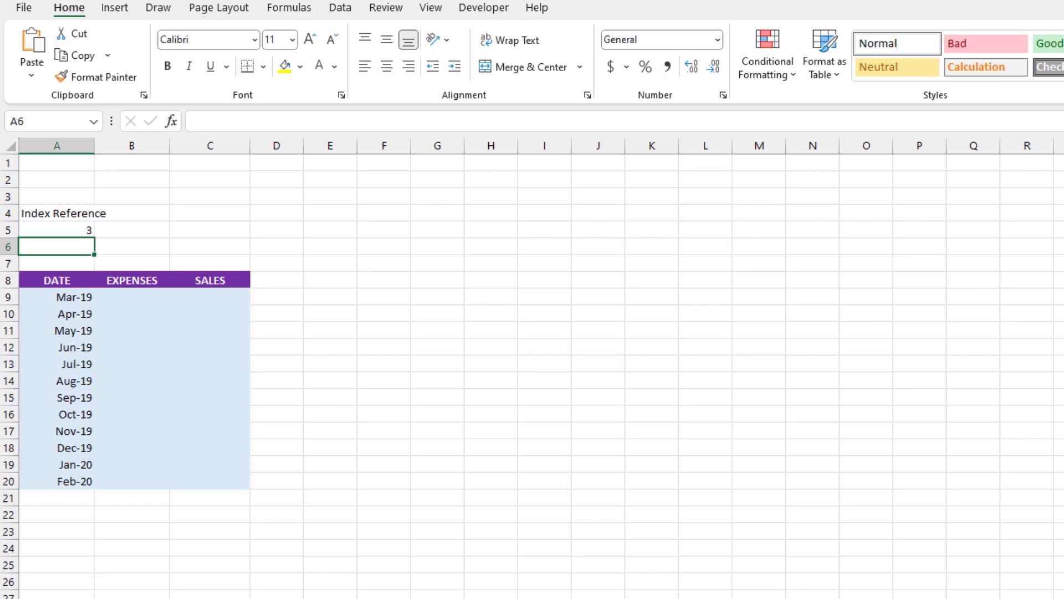
pyautogui.click(56, 229)
pyautogui.write('10')
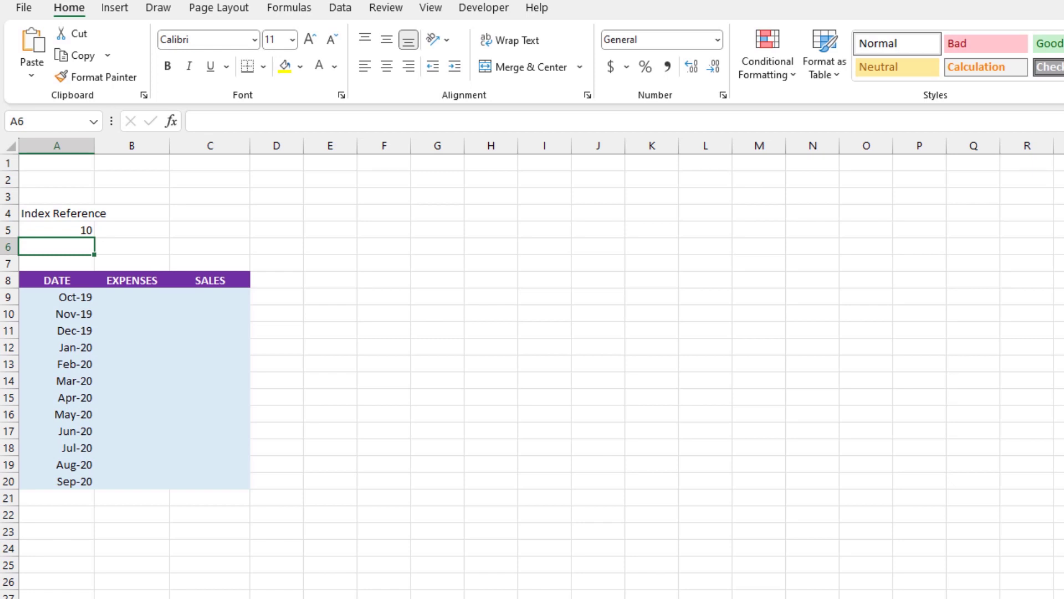
pyautogui.click(56, 230)
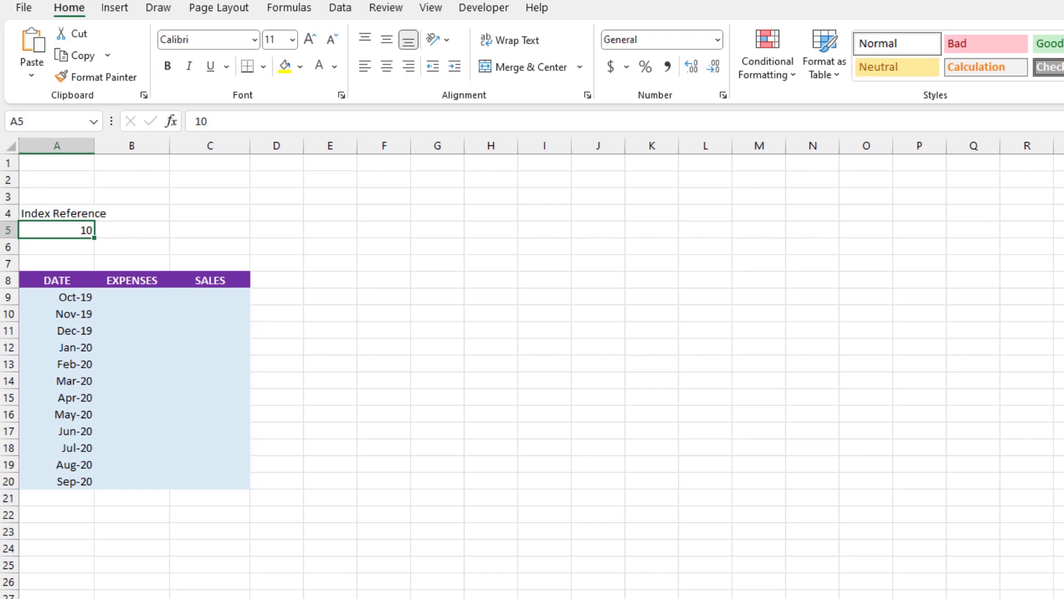
pyautogui.write('25')
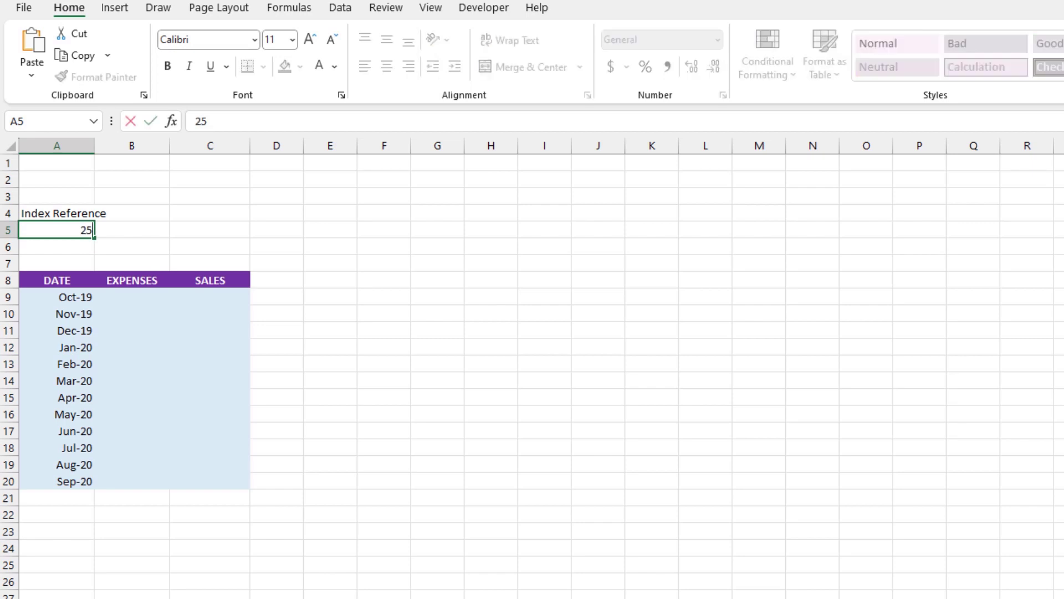
pyautogui.press('enter')
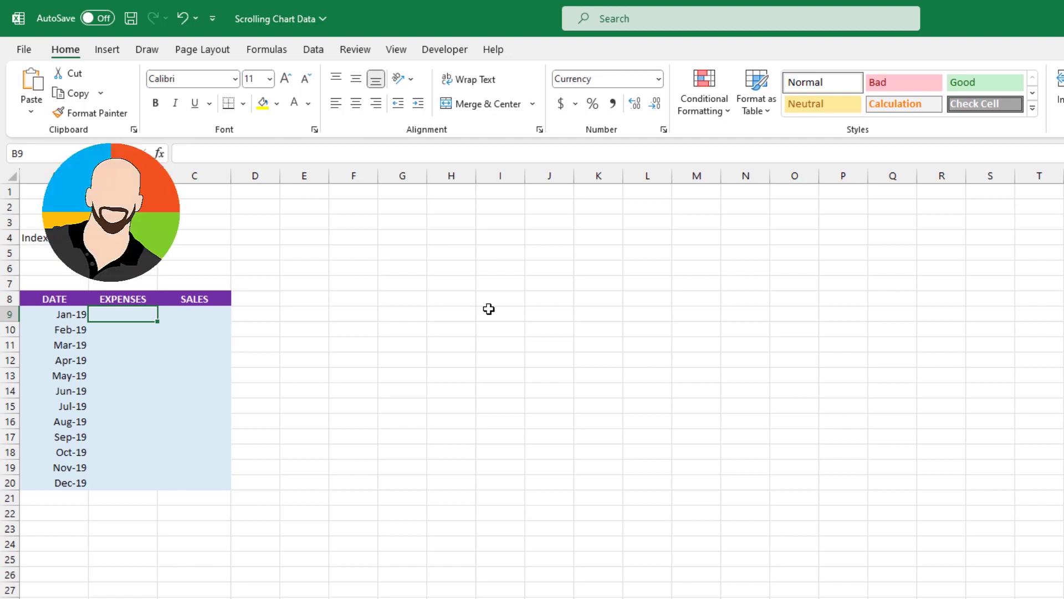
pyautogui.moveTo(535, 353)
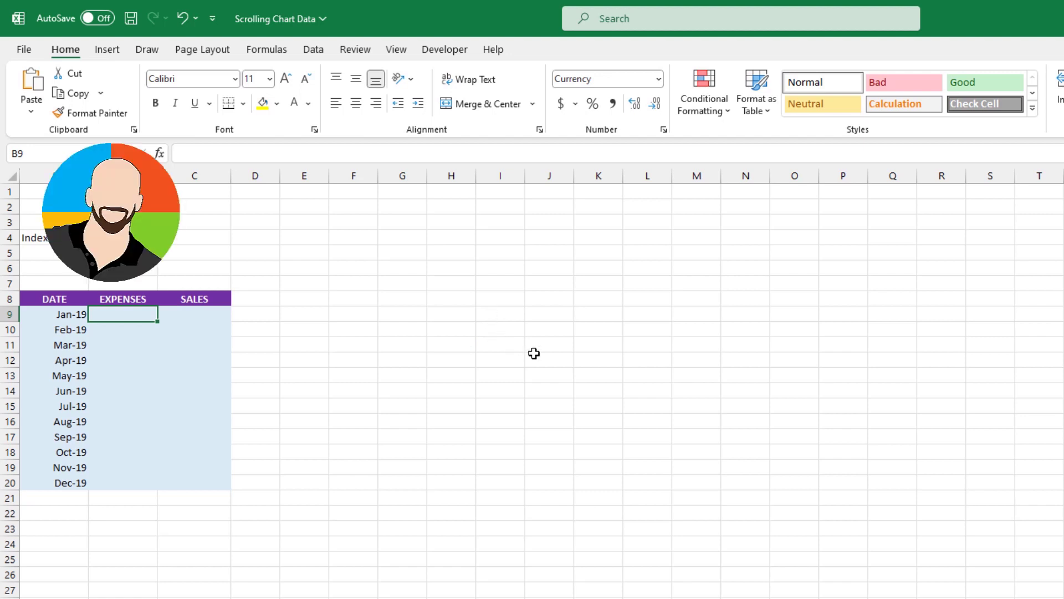
pyautogui.moveTo(582, 448)
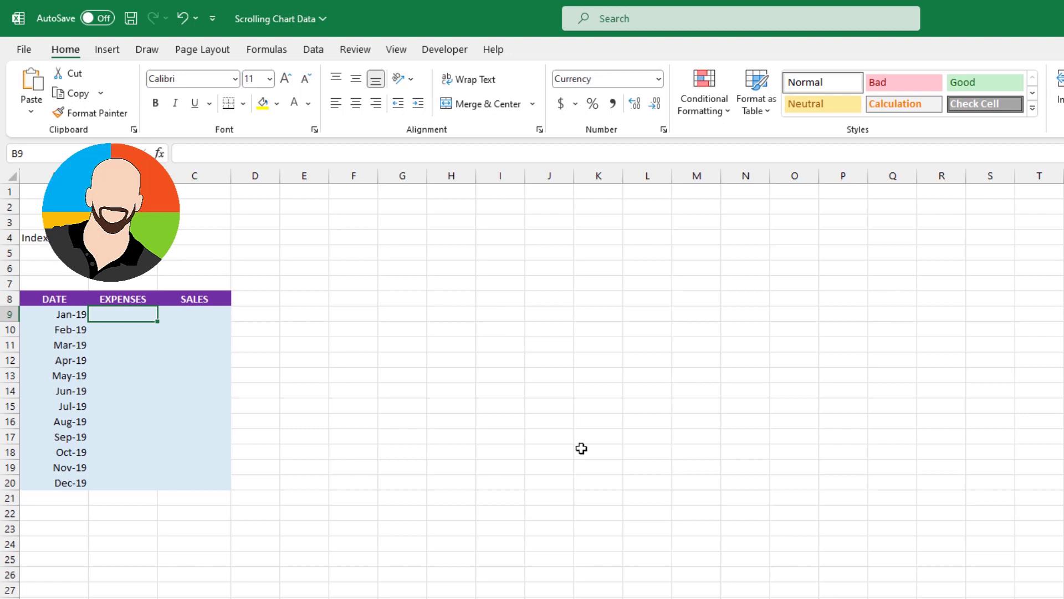
pyautogui.moveTo(610, 487)
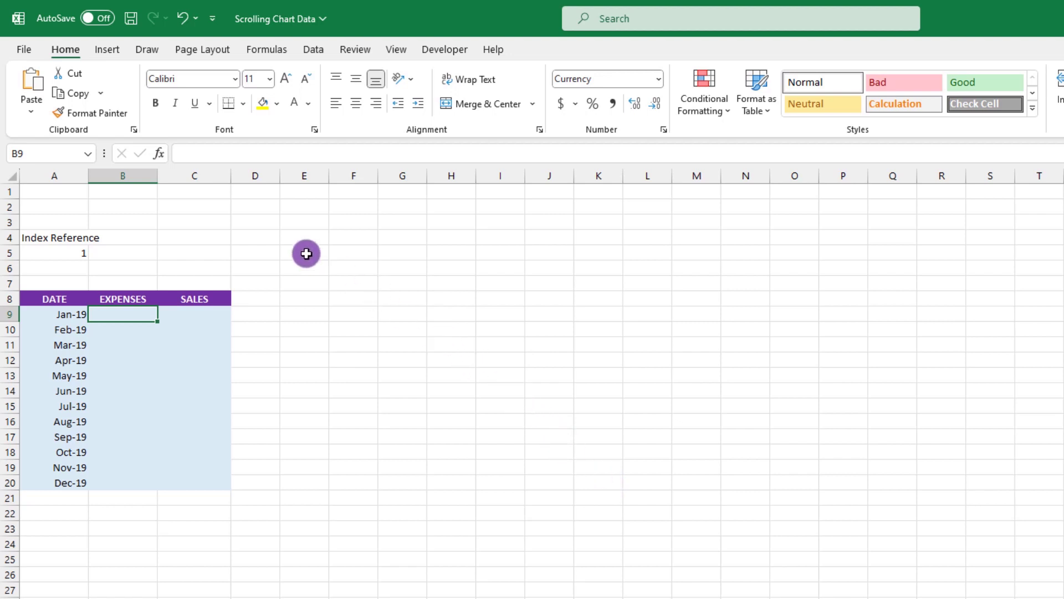
# Add INDEX formulas pulling expenses (column D) and sales (column E) from Sales by Month, keyed to A5.
pyautogui.click(158, 153)
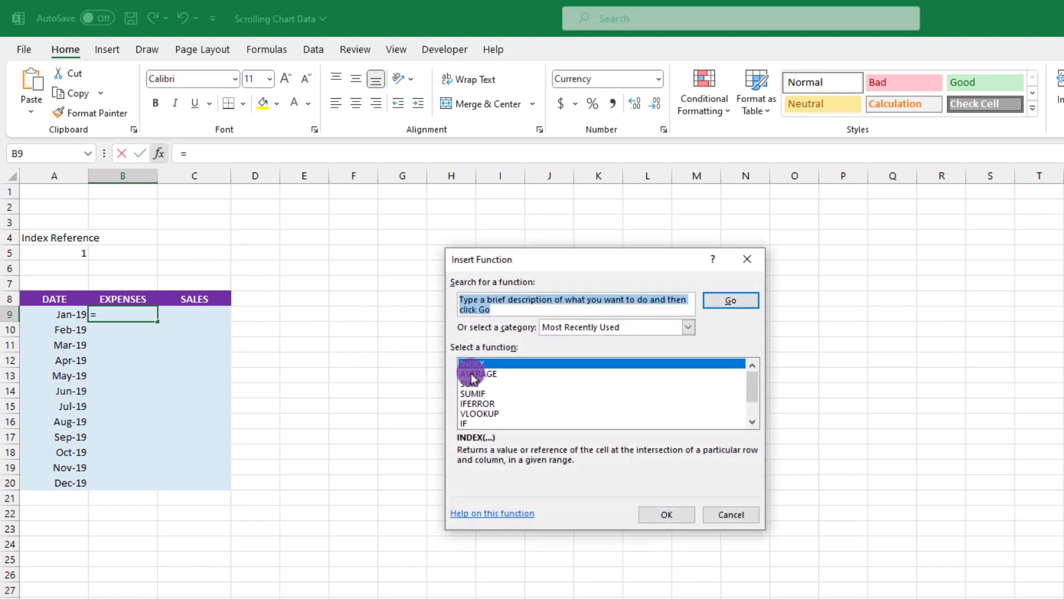
pyautogui.click(665, 513)
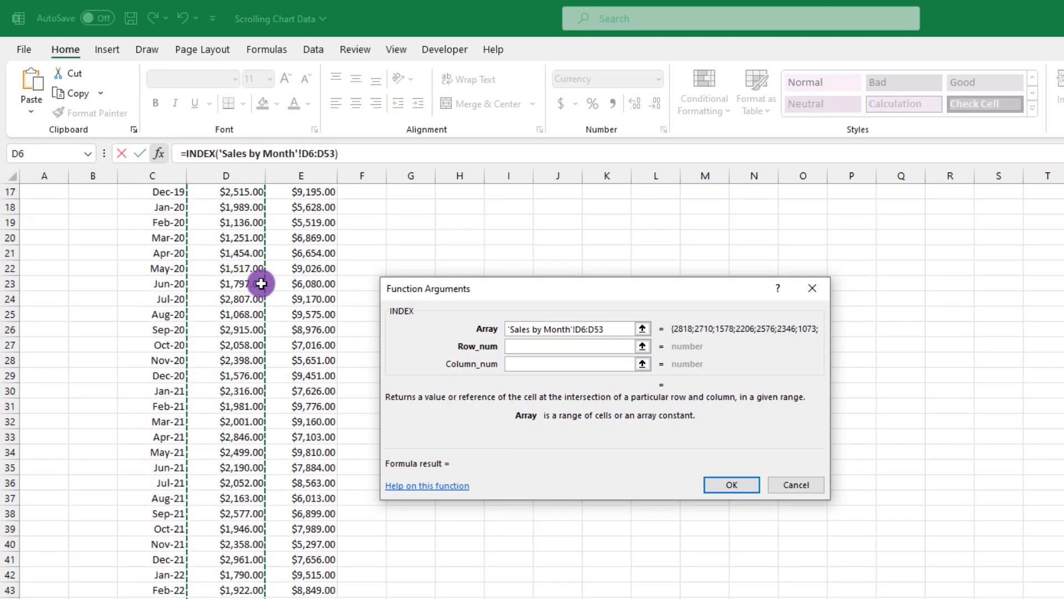
pyautogui.click(55, 252)
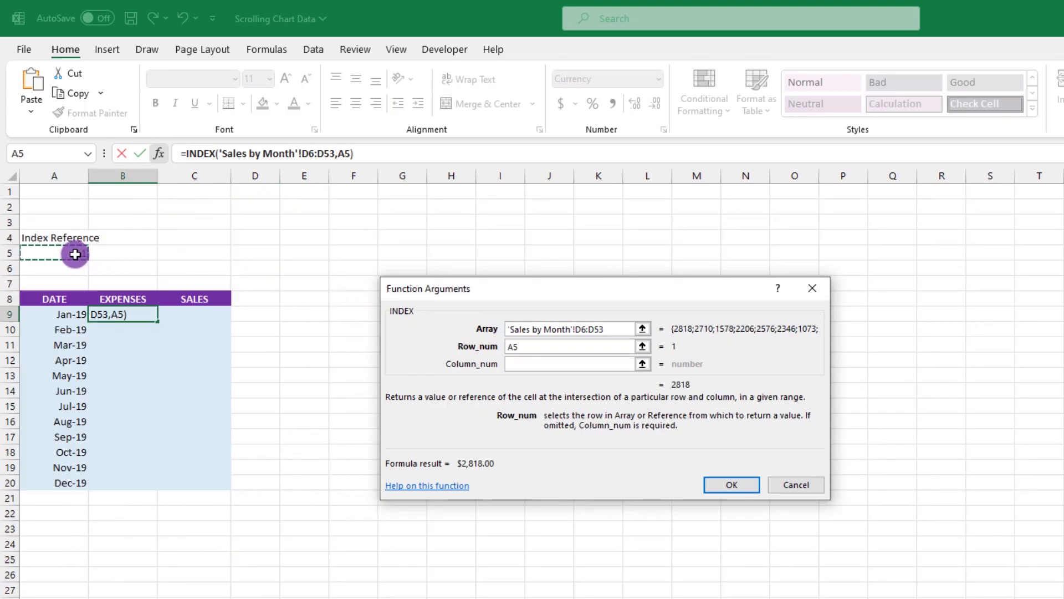
pyautogui.click(732, 484)
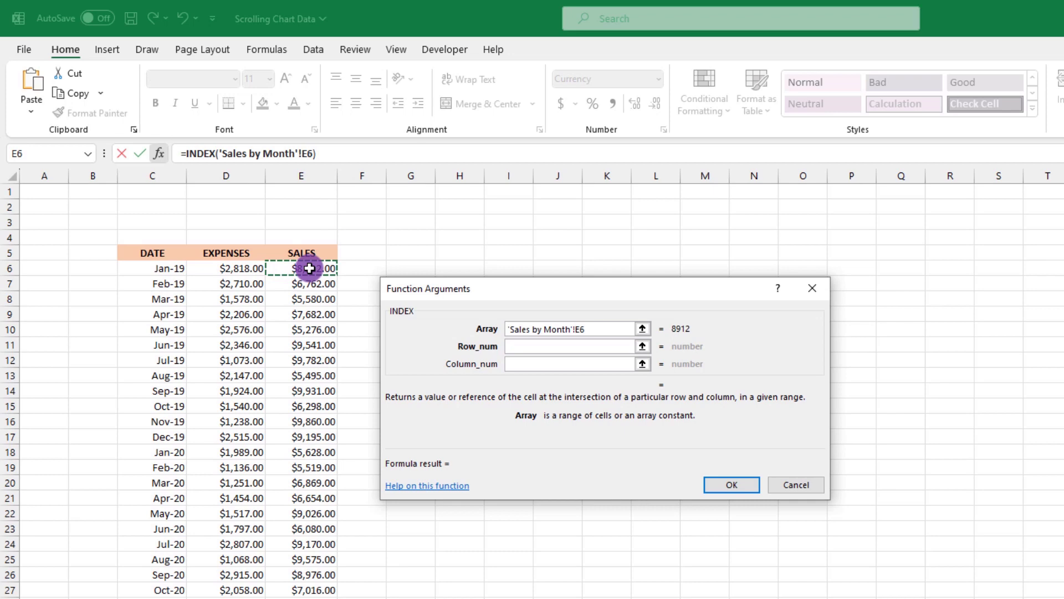
pyautogui.click(731, 484)
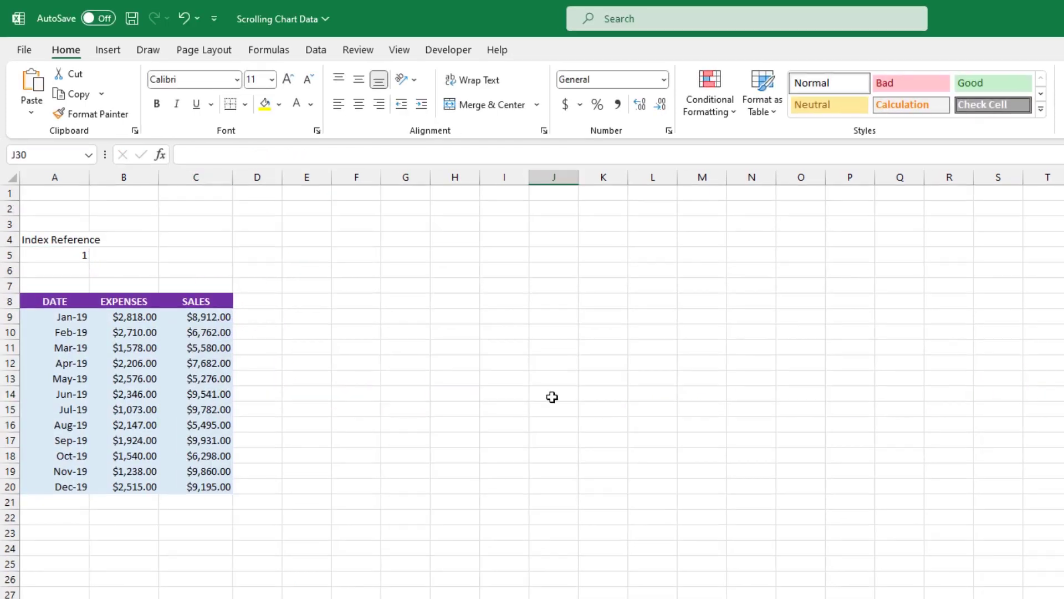
# Insert a line chart of table A8:C20 plotting Expenses and Sales by month.
pyautogui.click(504, 409)
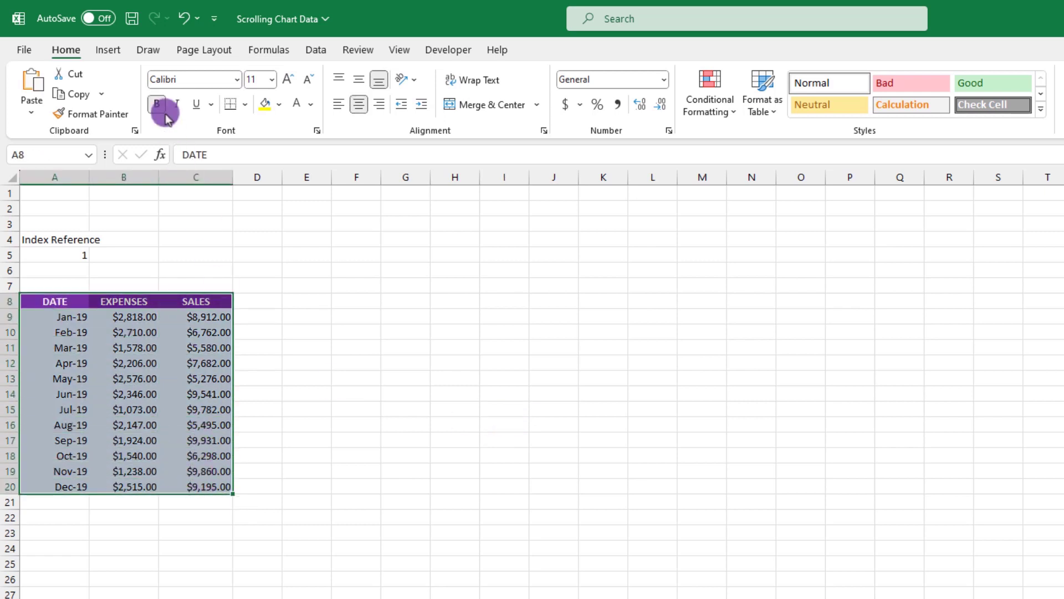
pyautogui.click(108, 49)
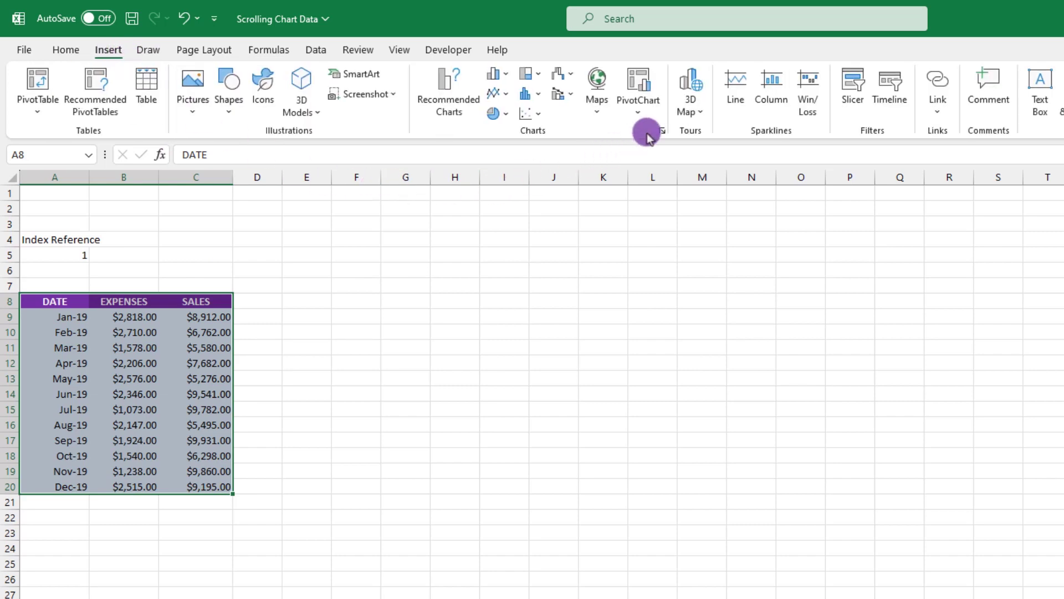
pyautogui.click(661, 131)
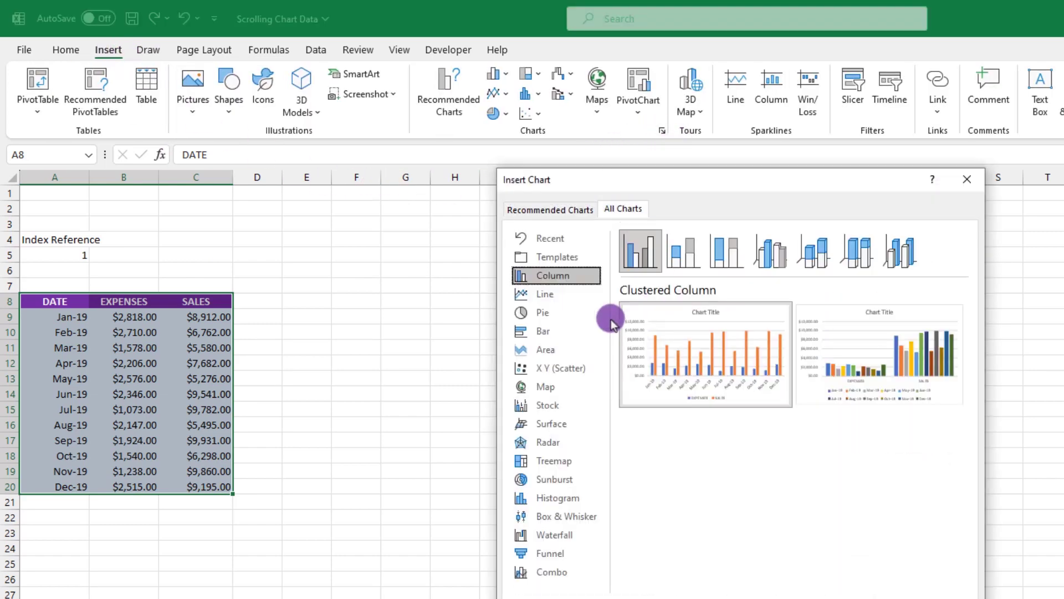
pyautogui.click(514, 276)
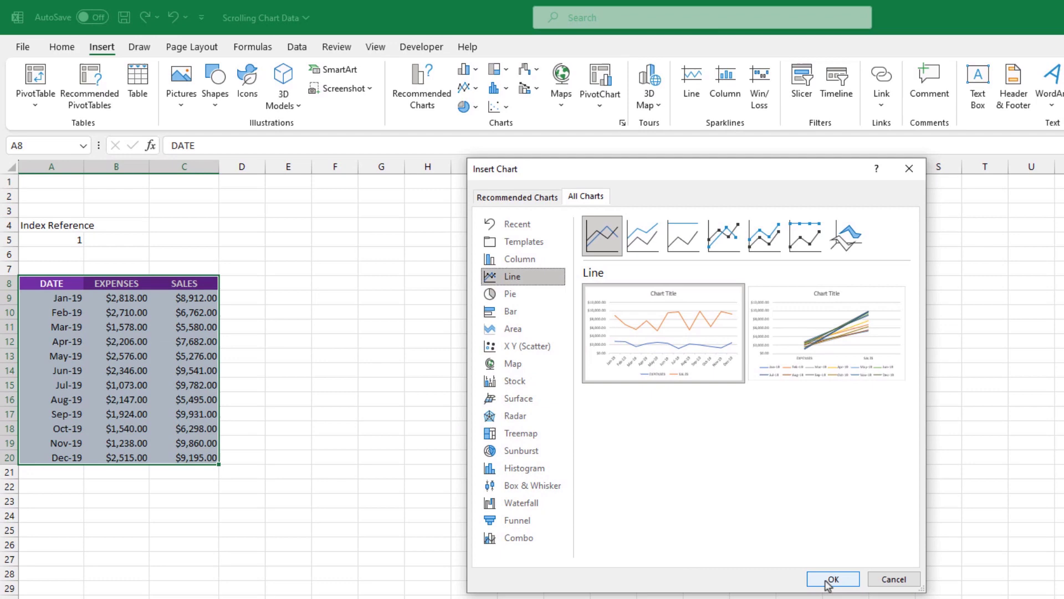
pyautogui.click(832, 578)
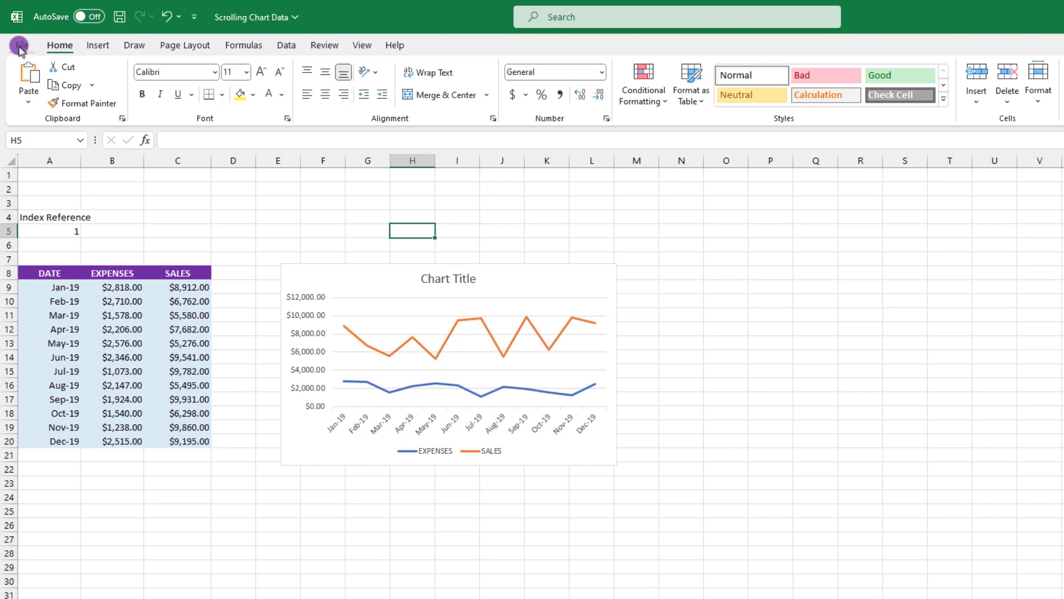
pyautogui.click(19, 45)
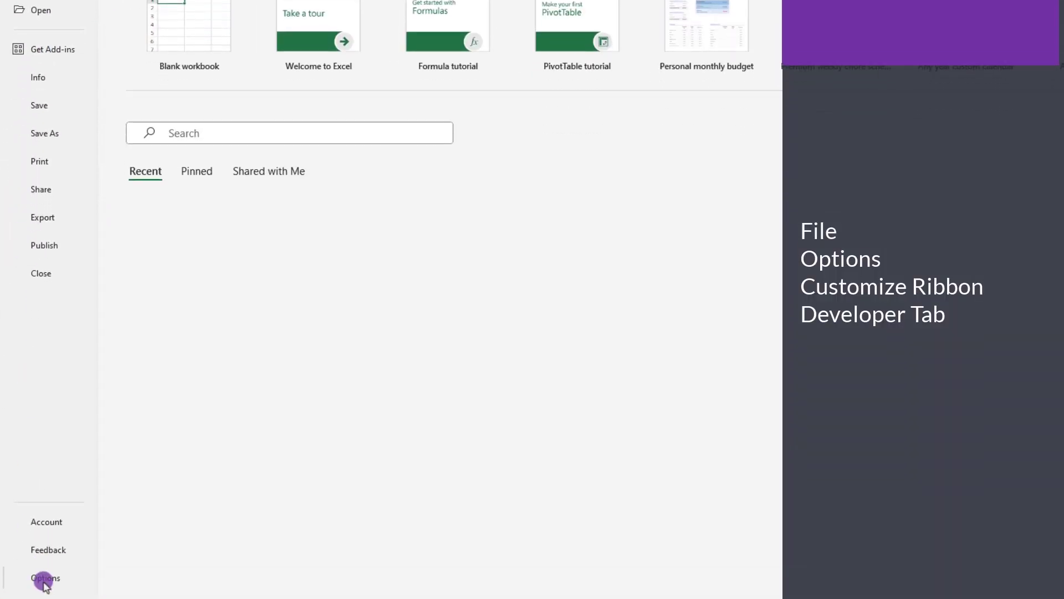
# Enable the Developer tab through Options > Customize Ribbon and display its controls.
pyautogui.click(45, 578)
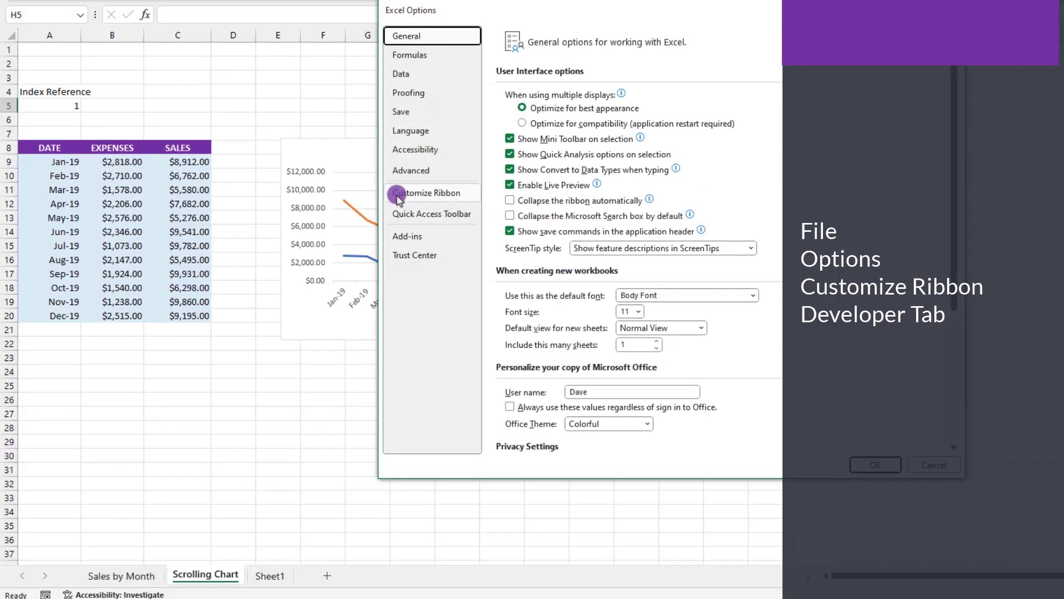
pyautogui.click(432, 193)
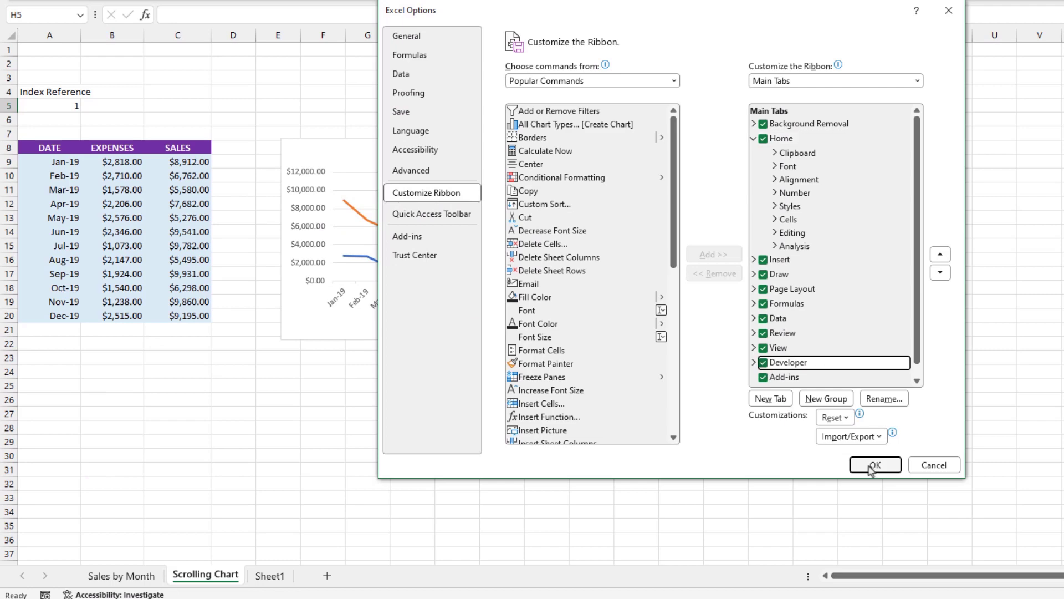
pyautogui.click(874, 465)
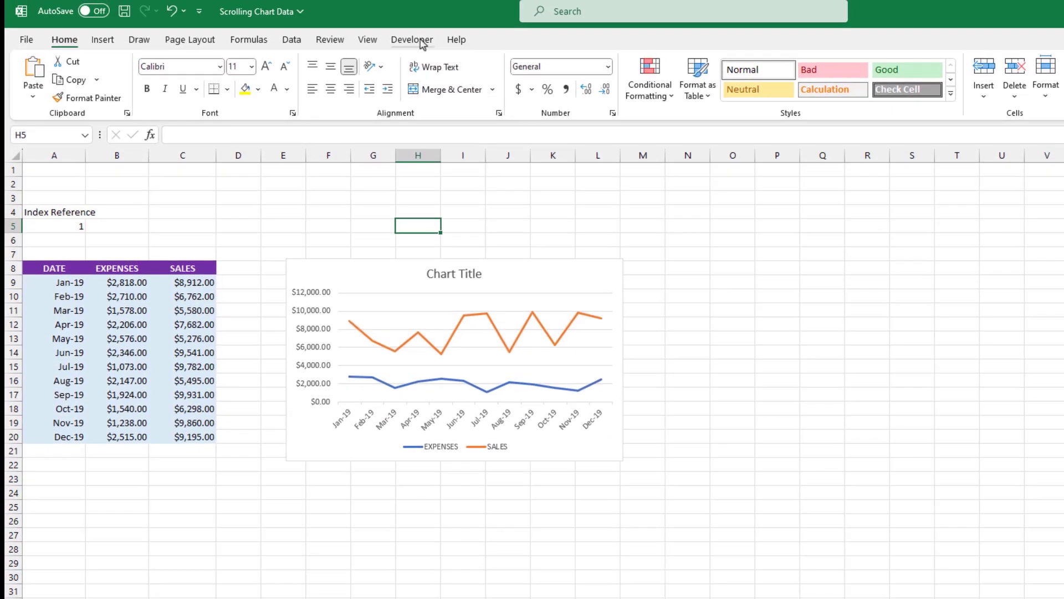
pyautogui.click(411, 40)
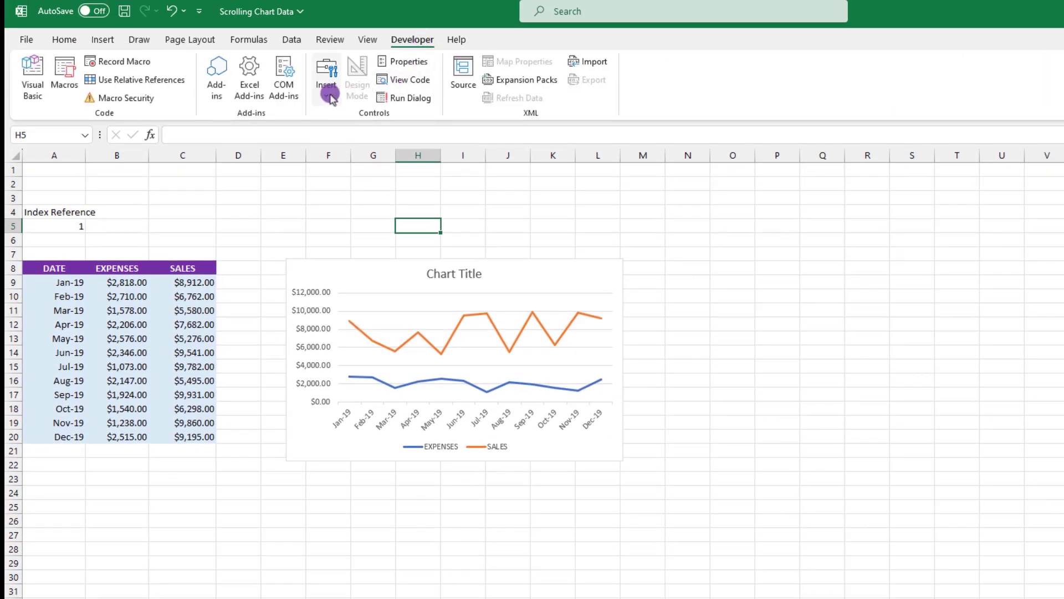
# Draw a Form Controls scroll bar below the line chart and open its settings.
pyautogui.click(326, 77)
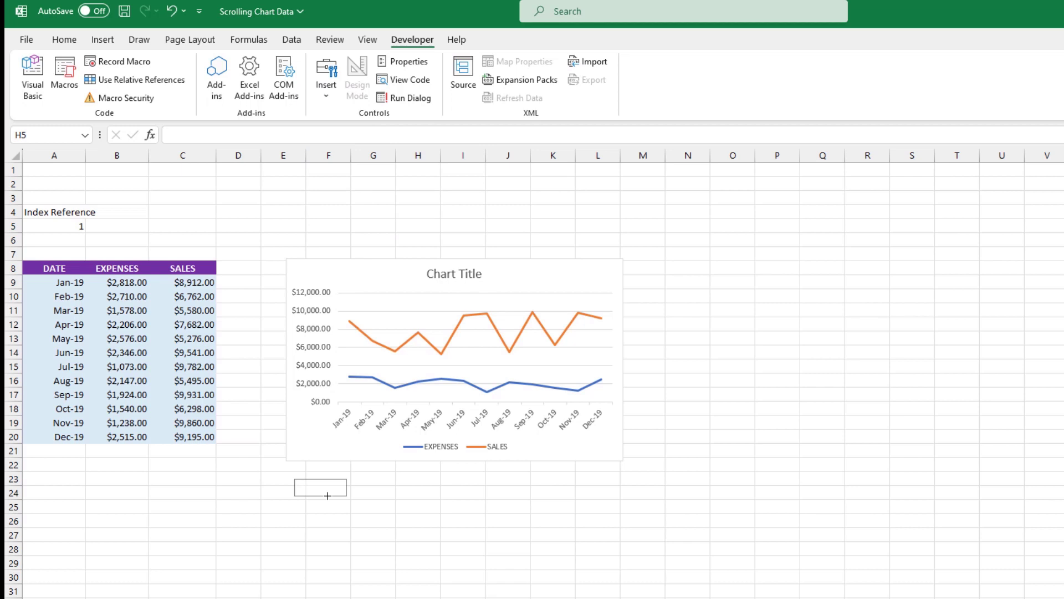
pyautogui.moveTo(320, 487); pyautogui.dragTo(614, 501)
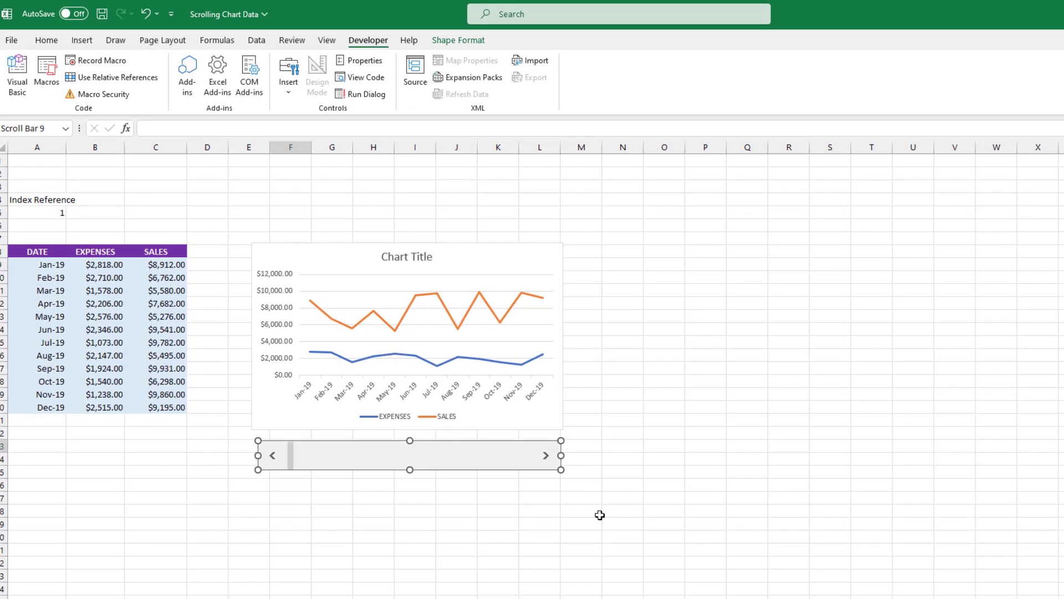
pyautogui.rightClick(411, 454)
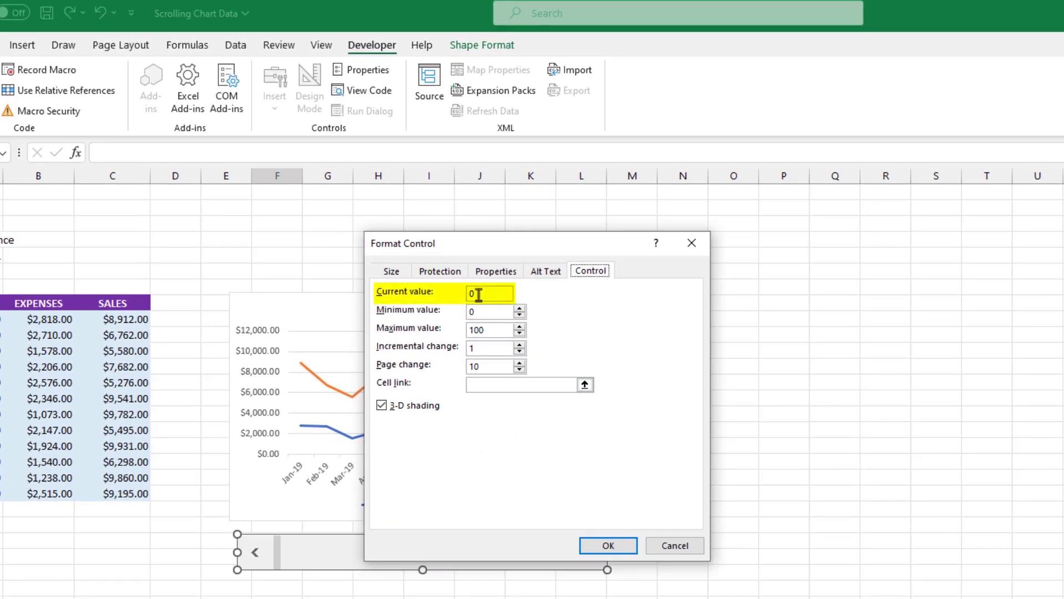
# Configure the scroll bar with minimum 1, maximum 100, increment 1, linked to cell $A$5.
pyautogui.write('1')
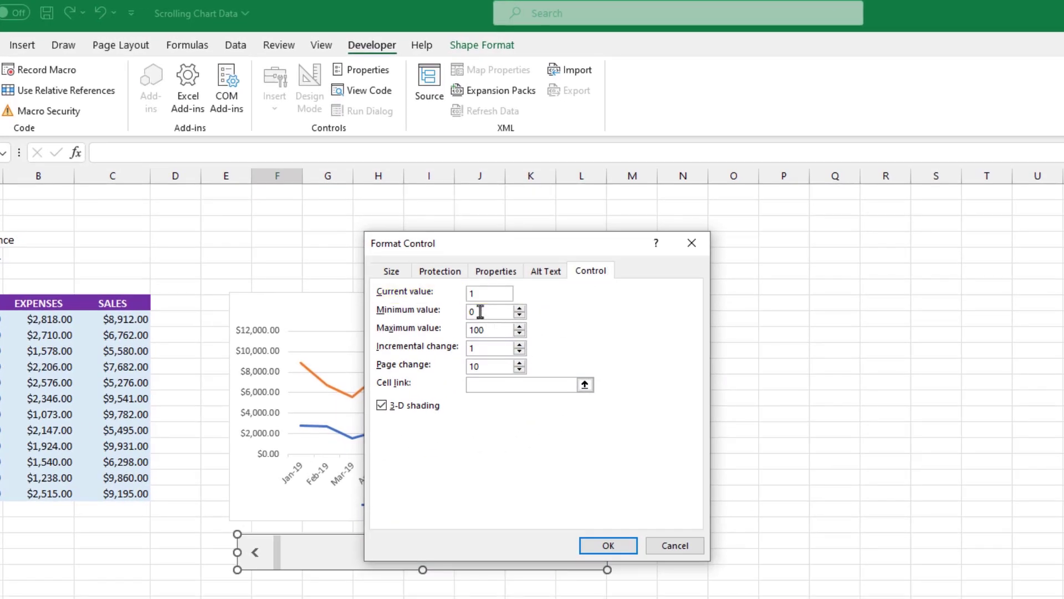
pyautogui.tripleClick(489, 311)
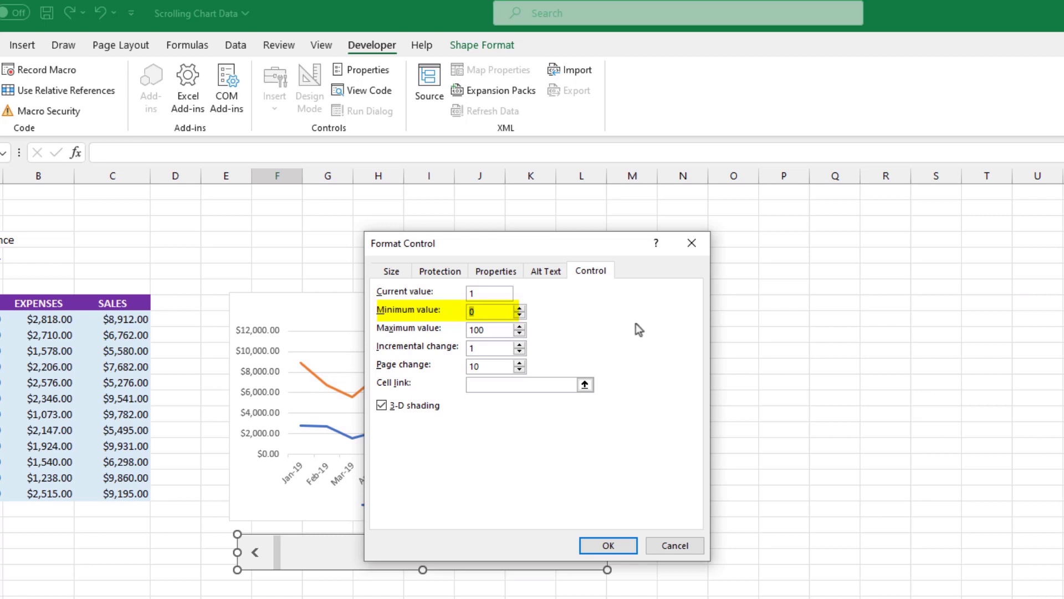
pyautogui.click(489, 329)
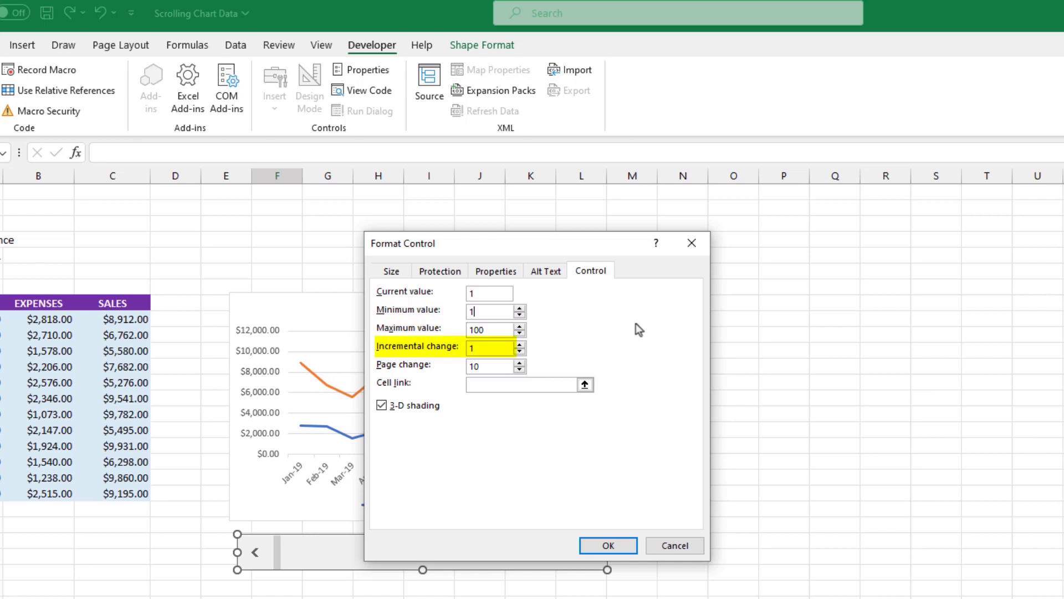
pyautogui.moveTo(591, 402)
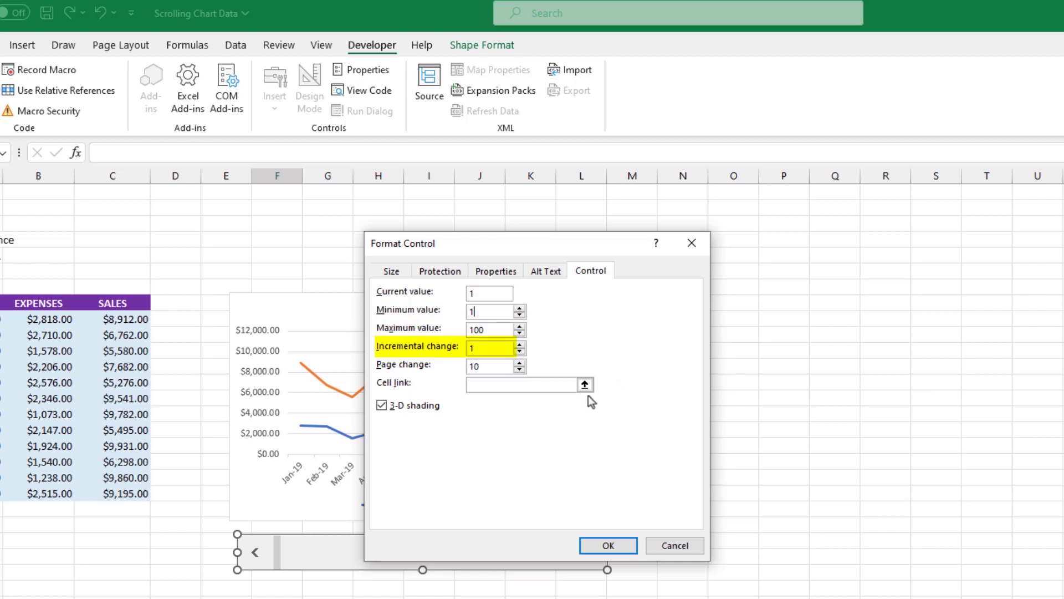
pyautogui.click(489, 366)
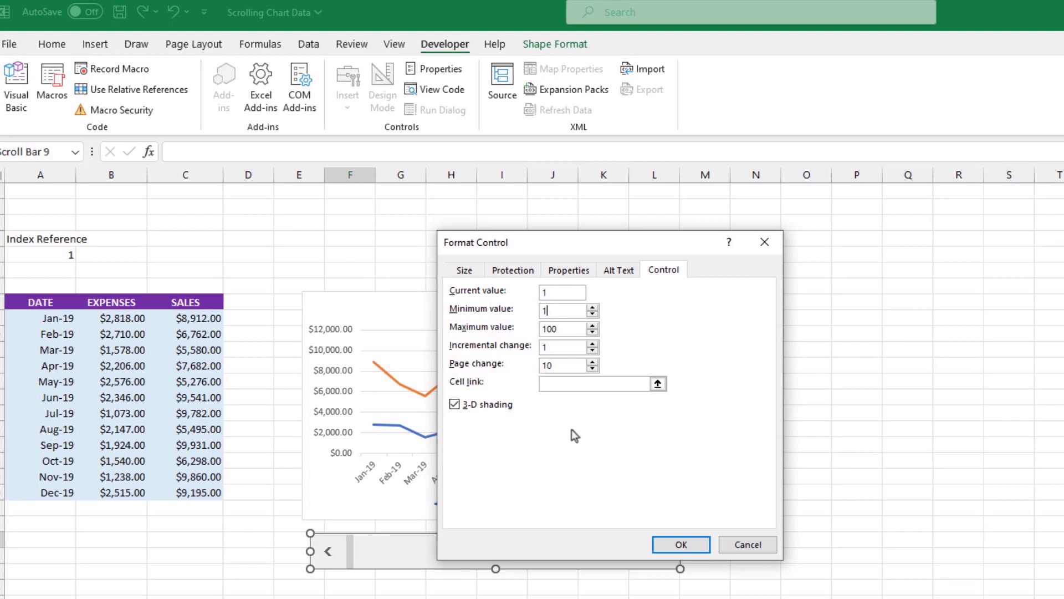
pyautogui.click(583, 384)
pyautogui.write('$A$5')
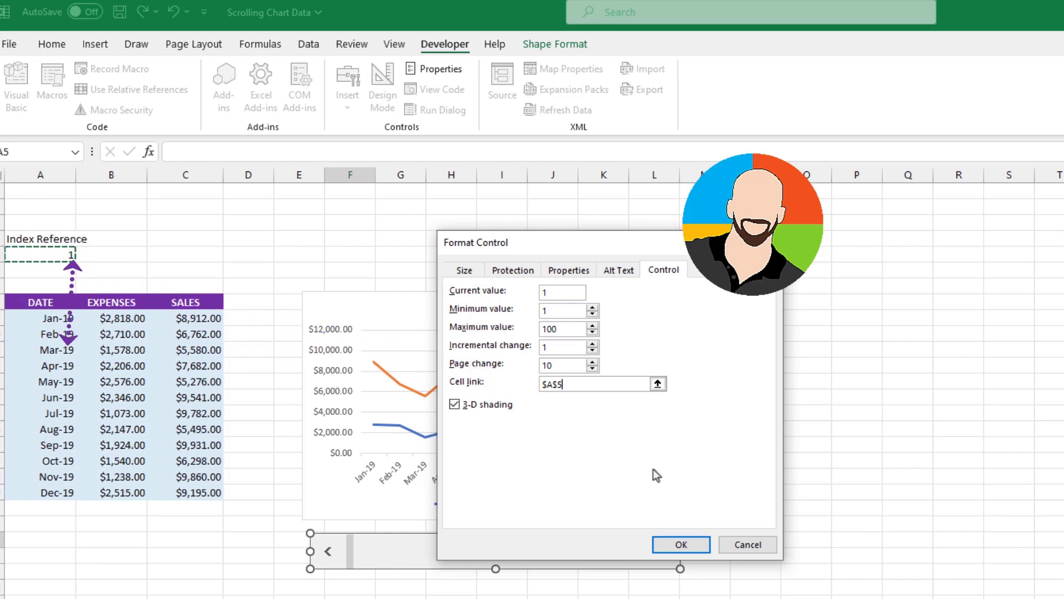
pyautogui.click(679, 544)
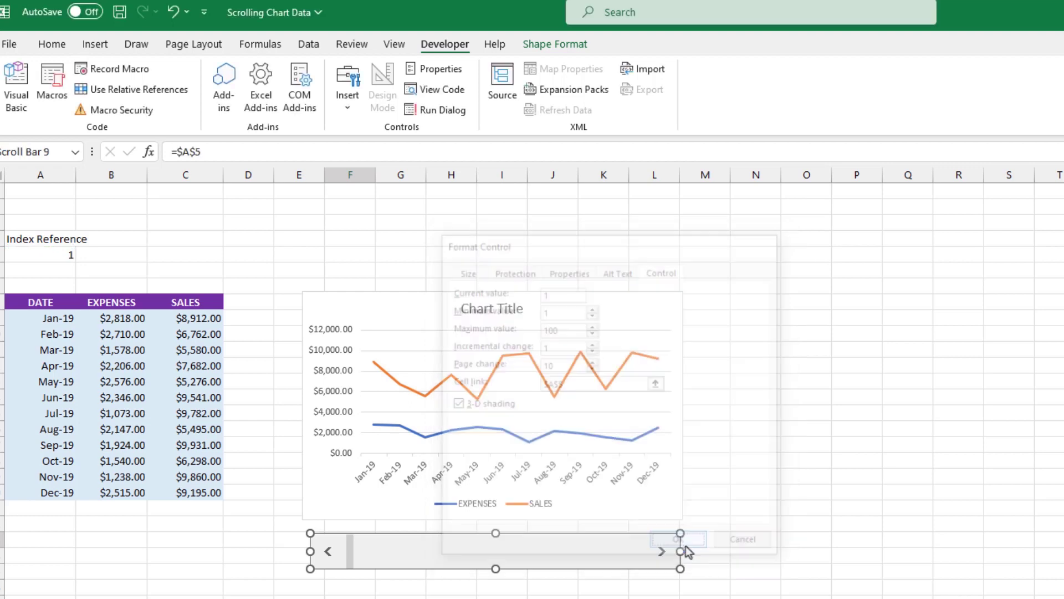
pyautogui.click(677, 538)
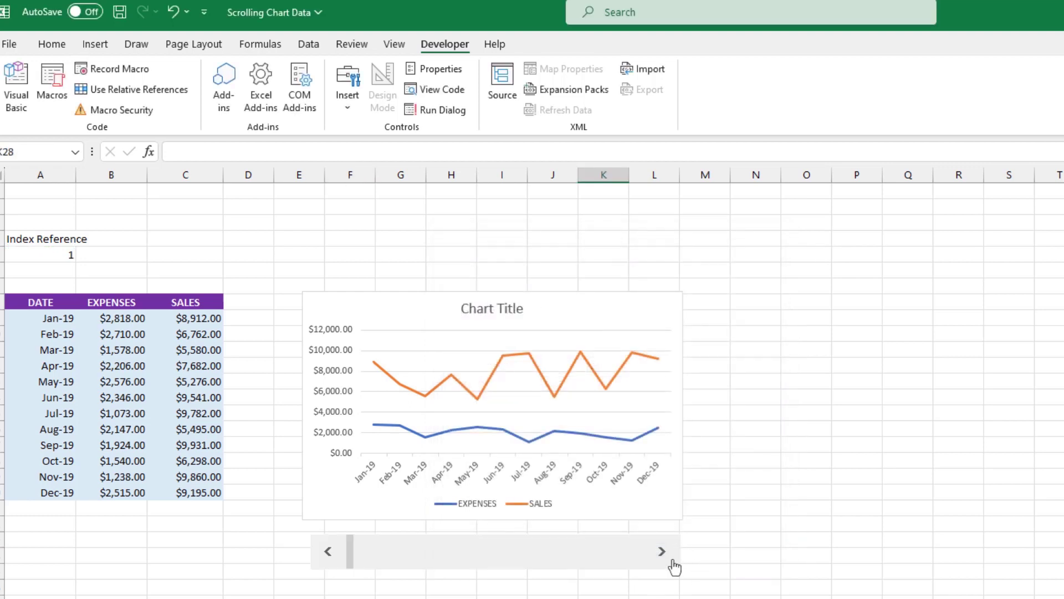
pyautogui.click(661, 550)
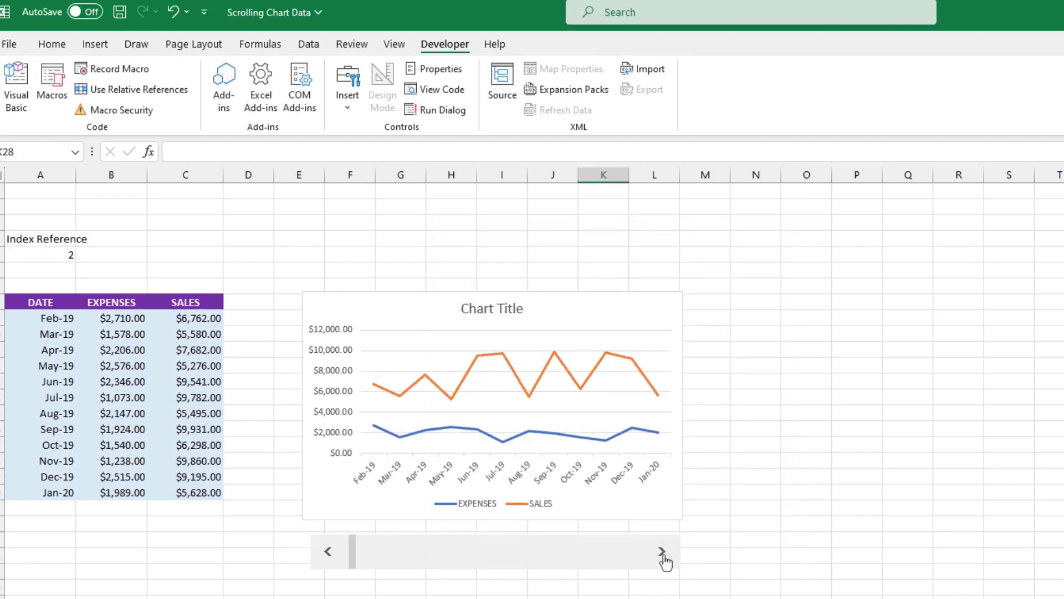
pyautogui.click(661, 551)
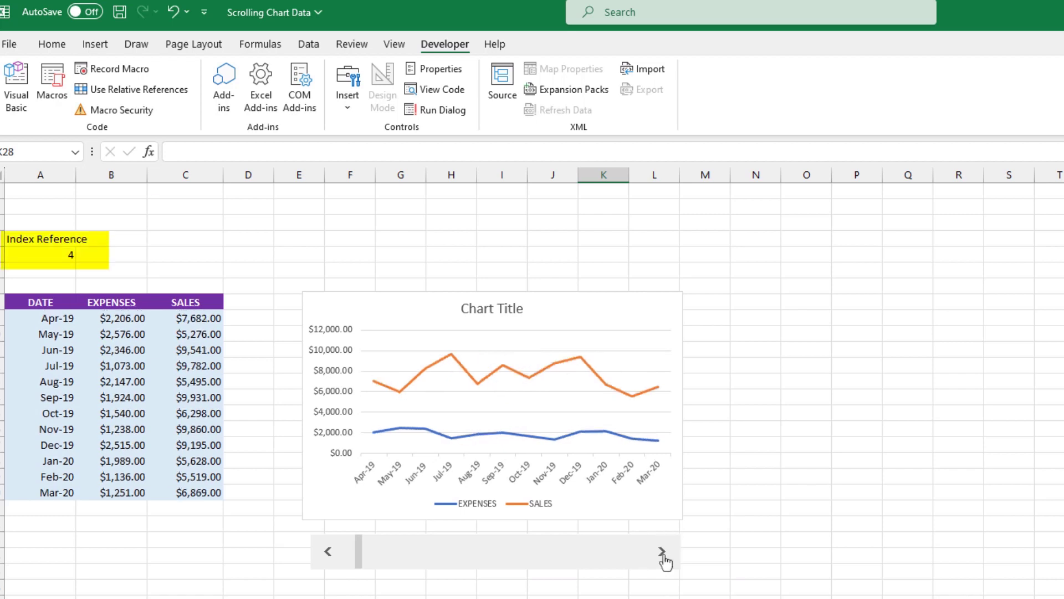
pyautogui.click(660, 551)
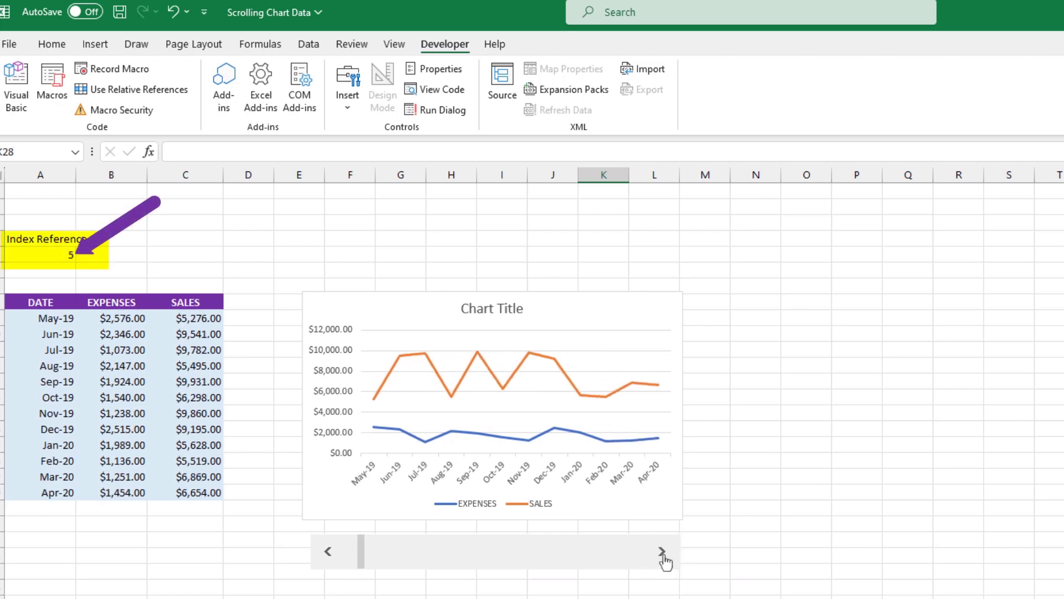
pyautogui.click(659, 551)
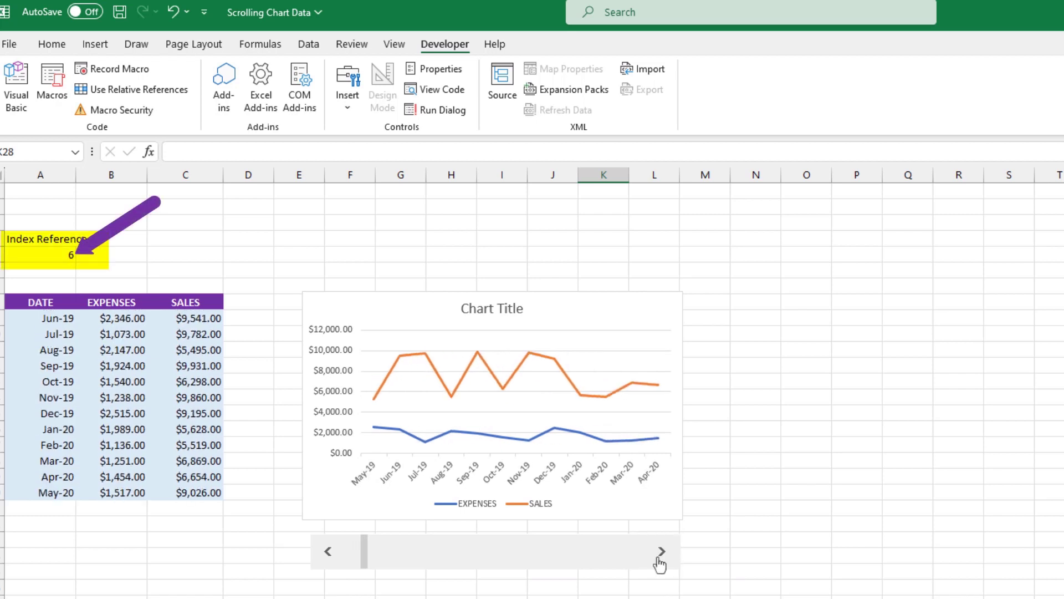
pyautogui.click(660, 551)
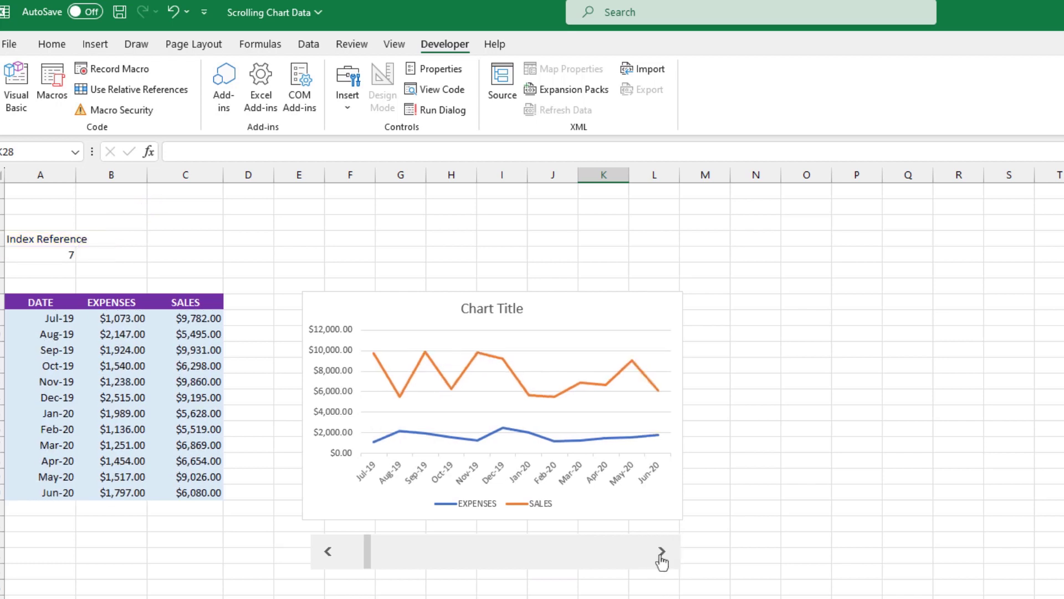
pyautogui.click(660, 551)
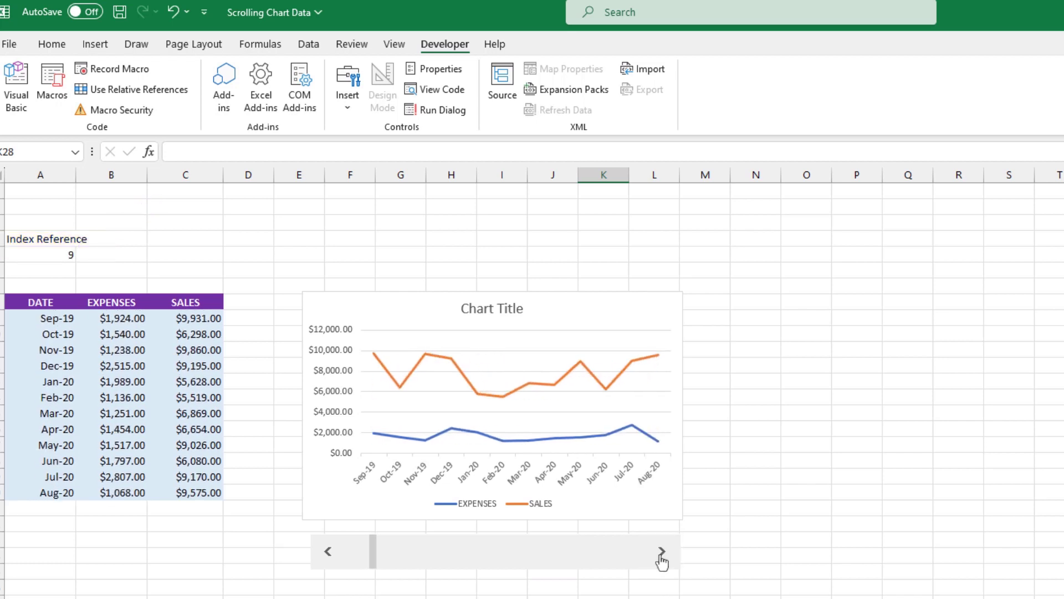
pyautogui.click(659, 551)
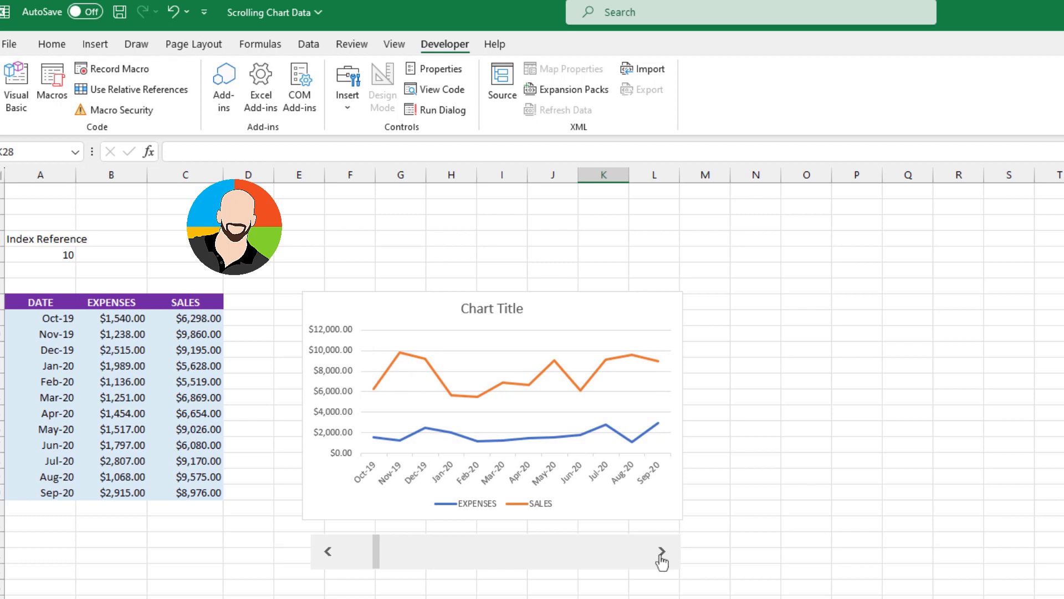
pyautogui.click(660, 551)
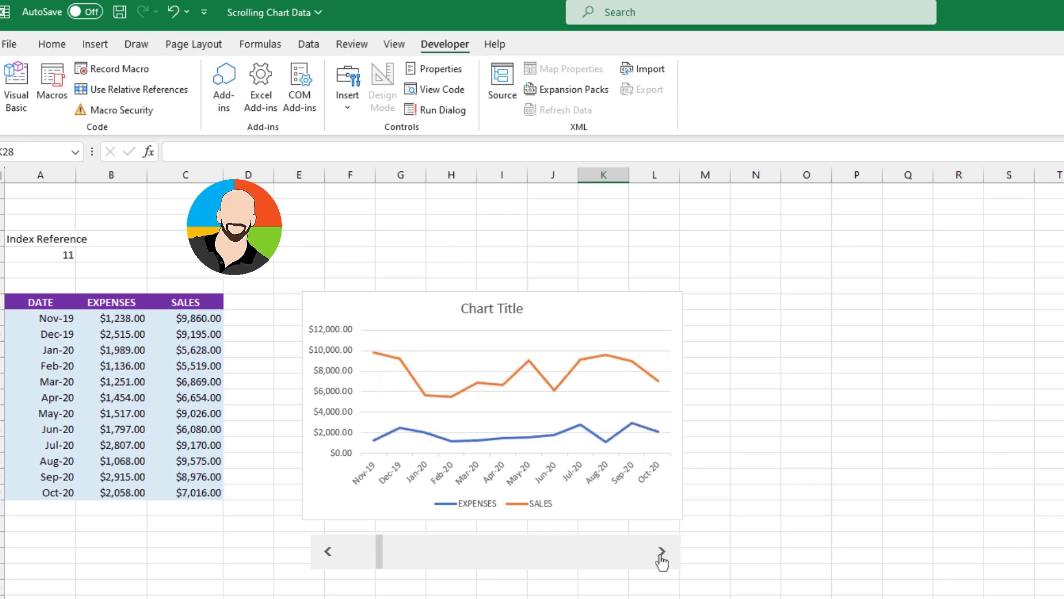
pyautogui.click(328, 550)
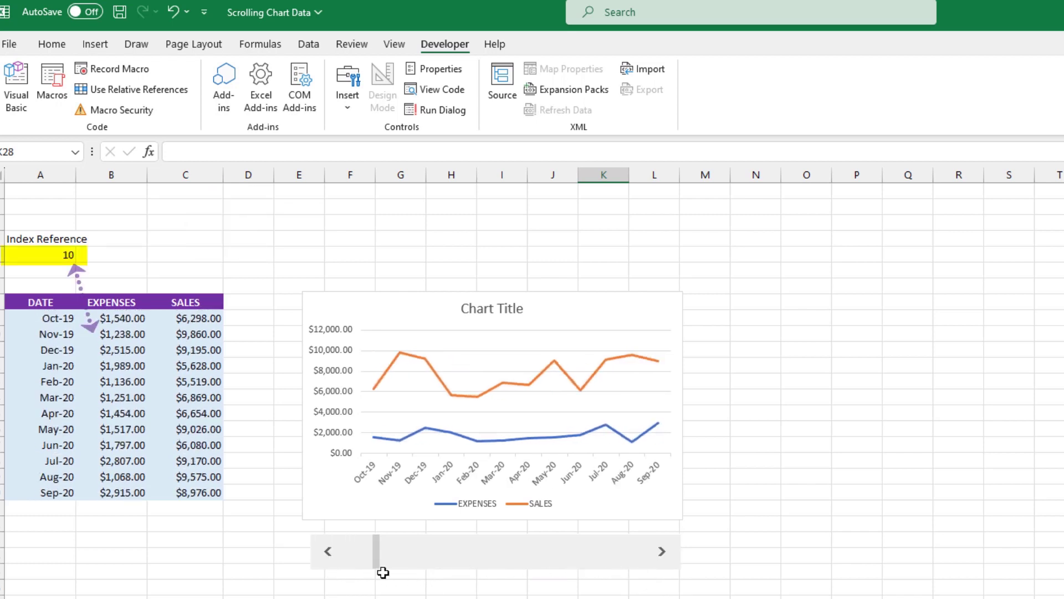
pyautogui.click(328, 551)
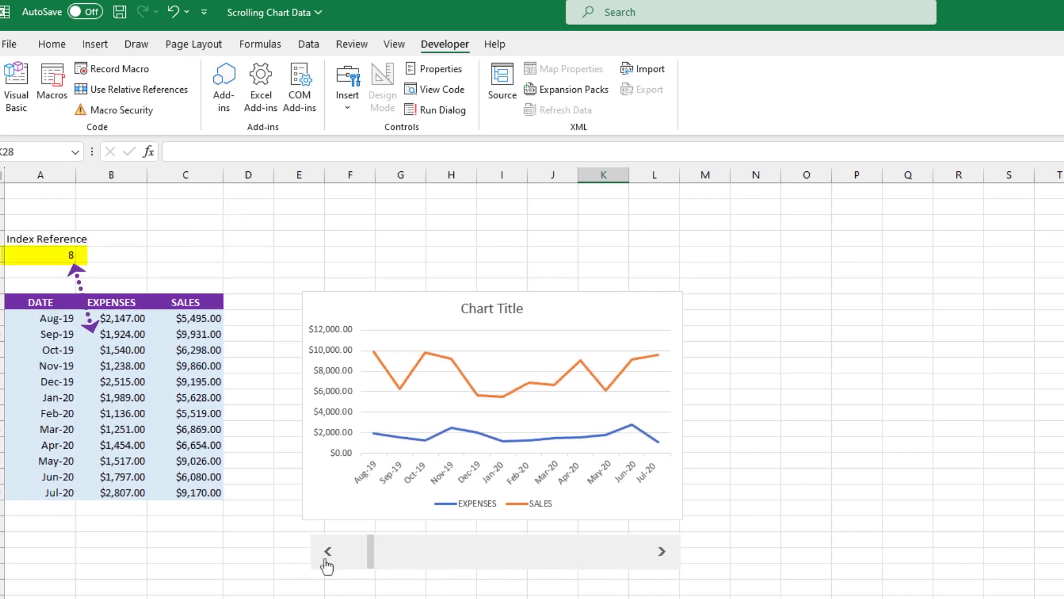
pyautogui.click(328, 551)
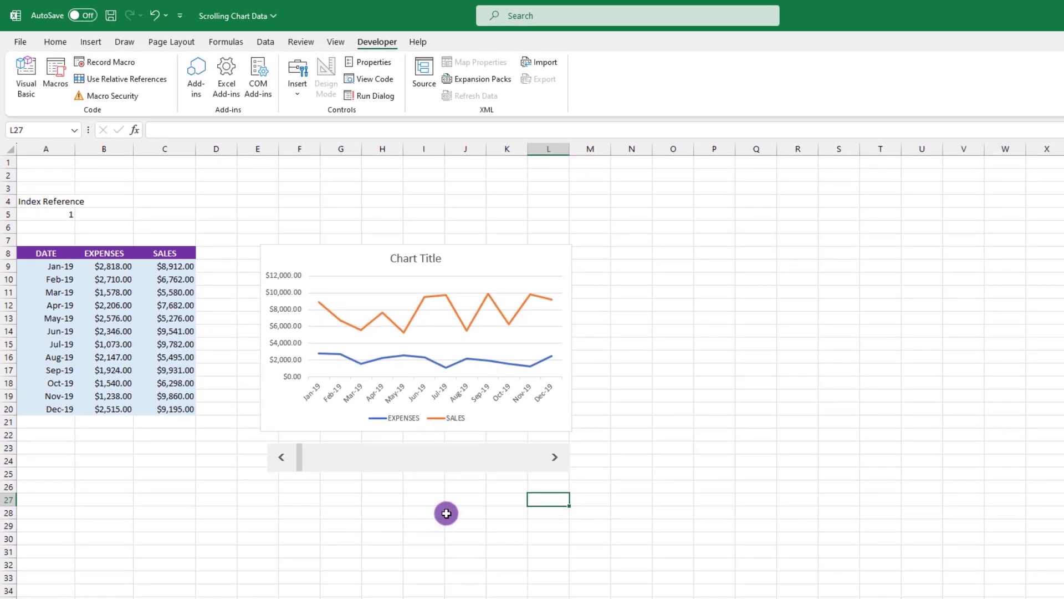
# Change the scroll bar's incremental change to 5 and confirm.
pyautogui.rightClick(429, 455)
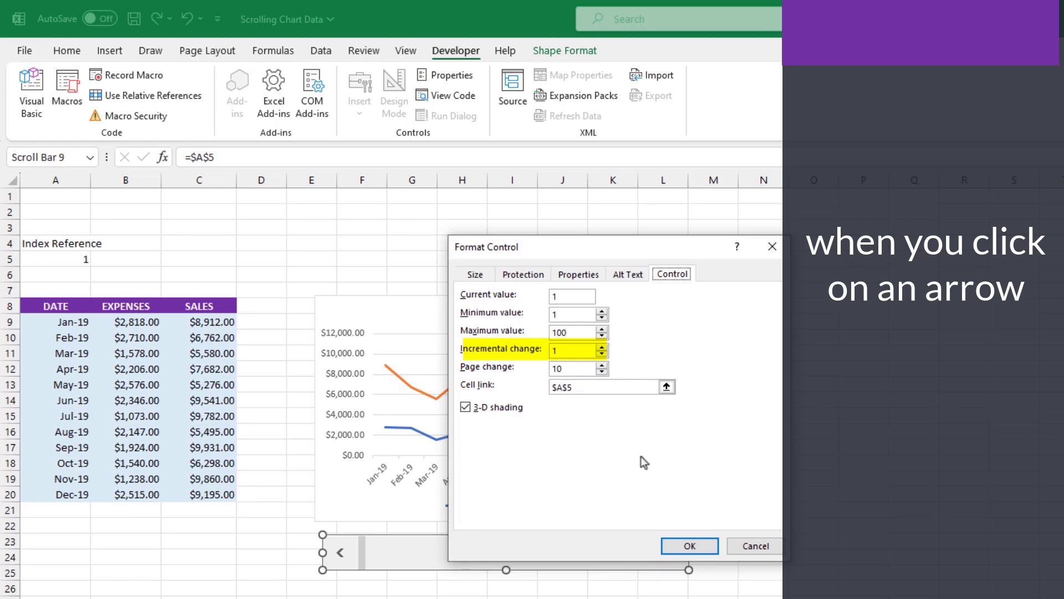
pyautogui.write('5')
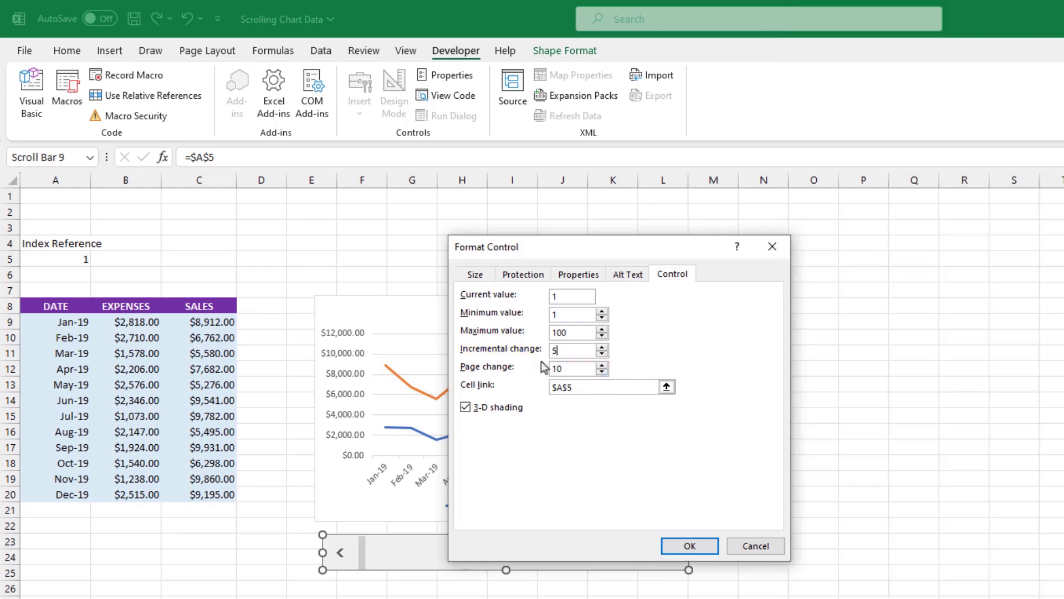
pyautogui.click(689, 545)
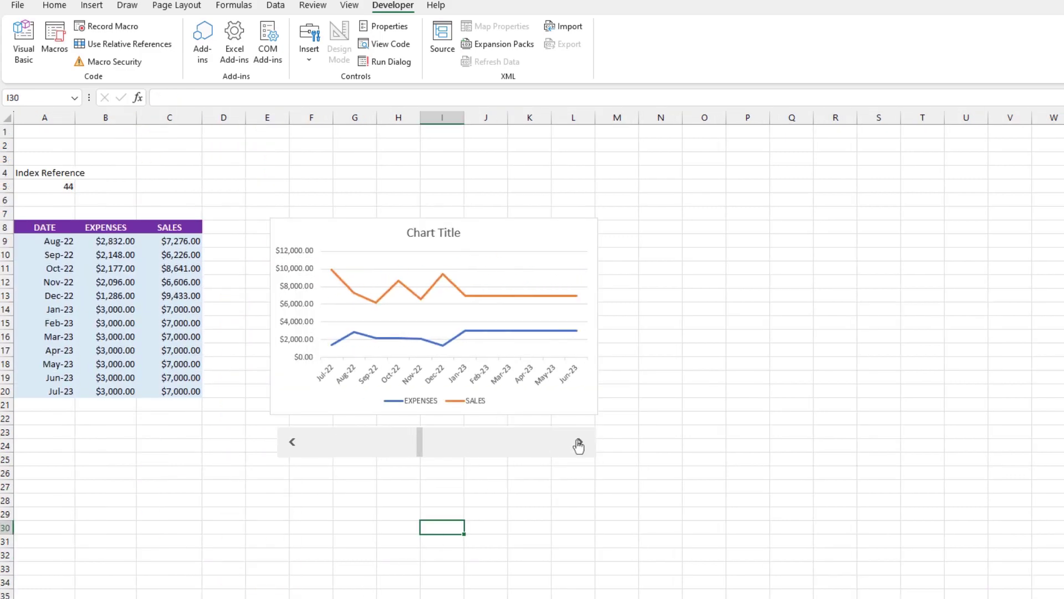
# Click the scroll bar's left arrow, then the right arrow twice, to test the five-month step.
pyautogui.click(291, 442)
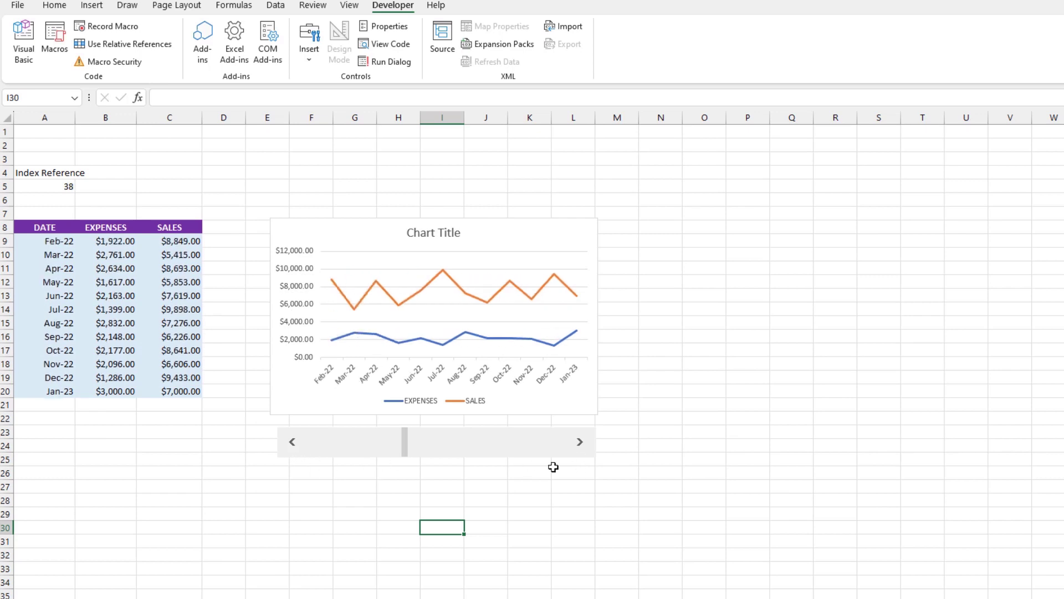
pyautogui.click(579, 442)
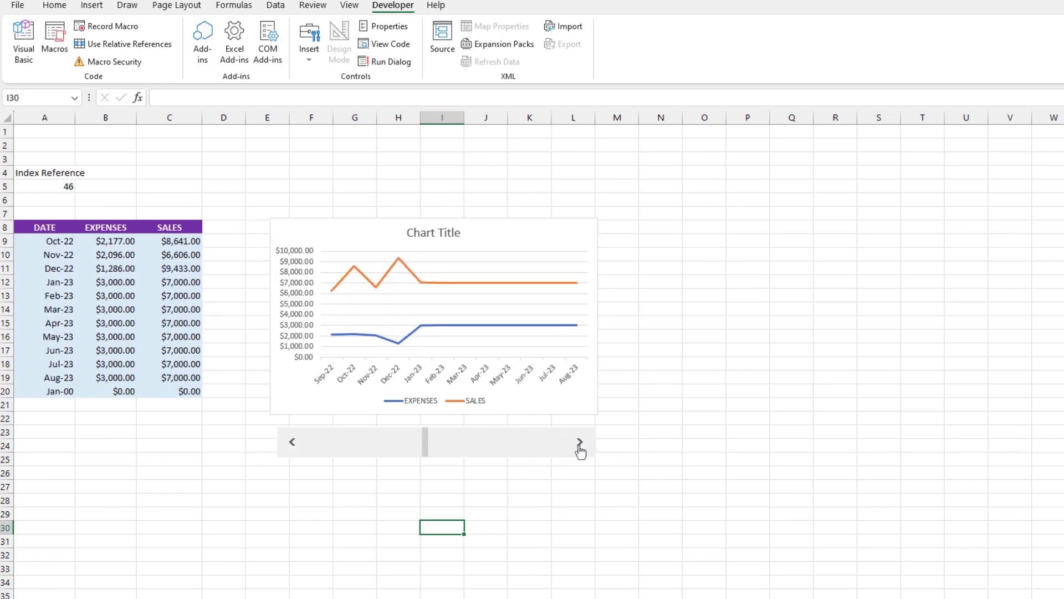
pyautogui.click(580, 442)
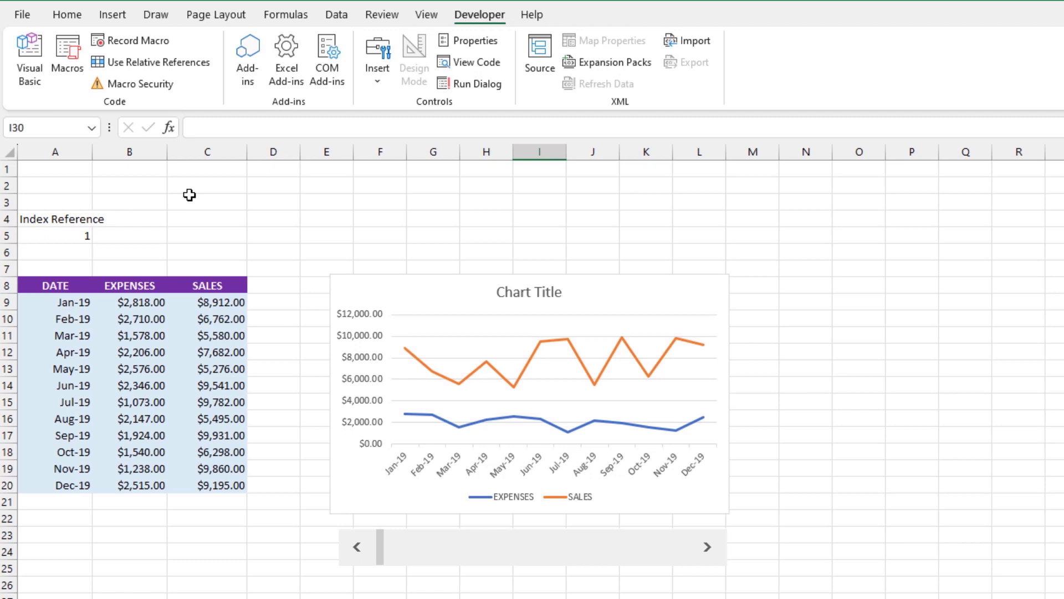
pyautogui.moveTo(265, 269)
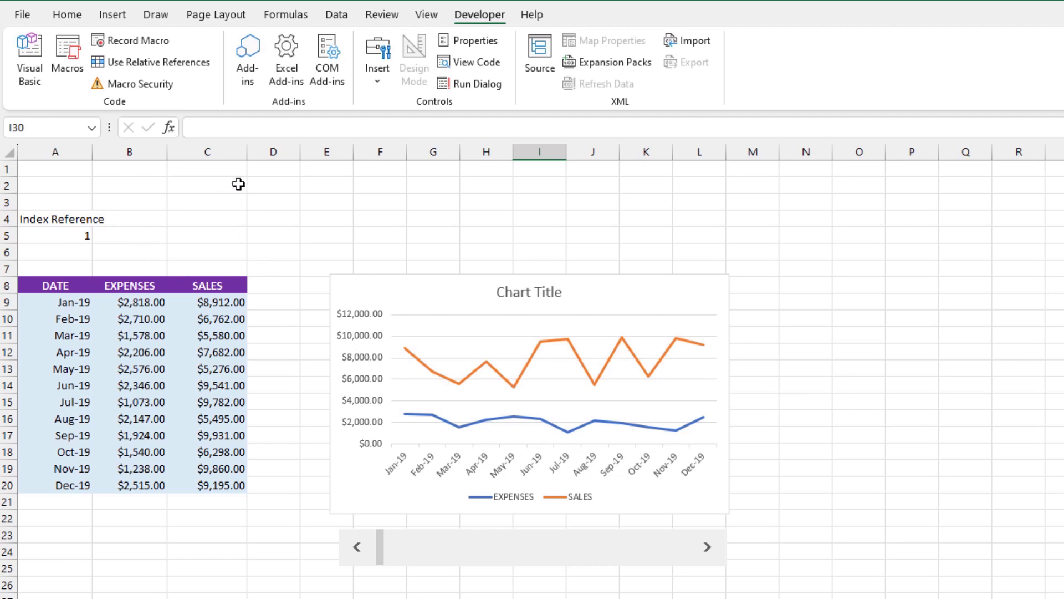
# Clear the Index Reference cells A4:A5, then select the chart and show Chart Design.
pyautogui.click(55, 219)
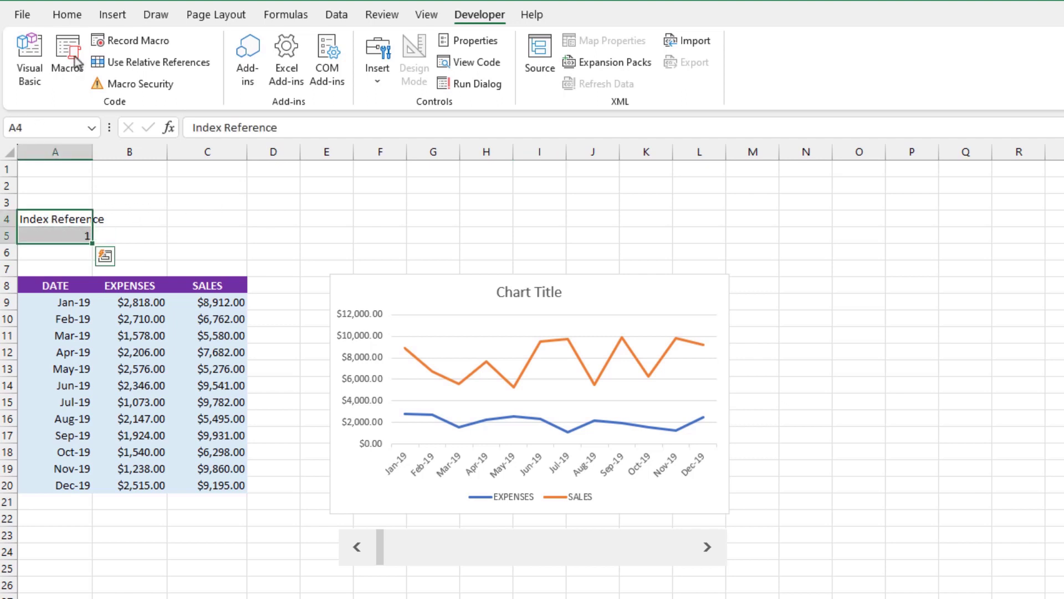
pyautogui.click(67, 14)
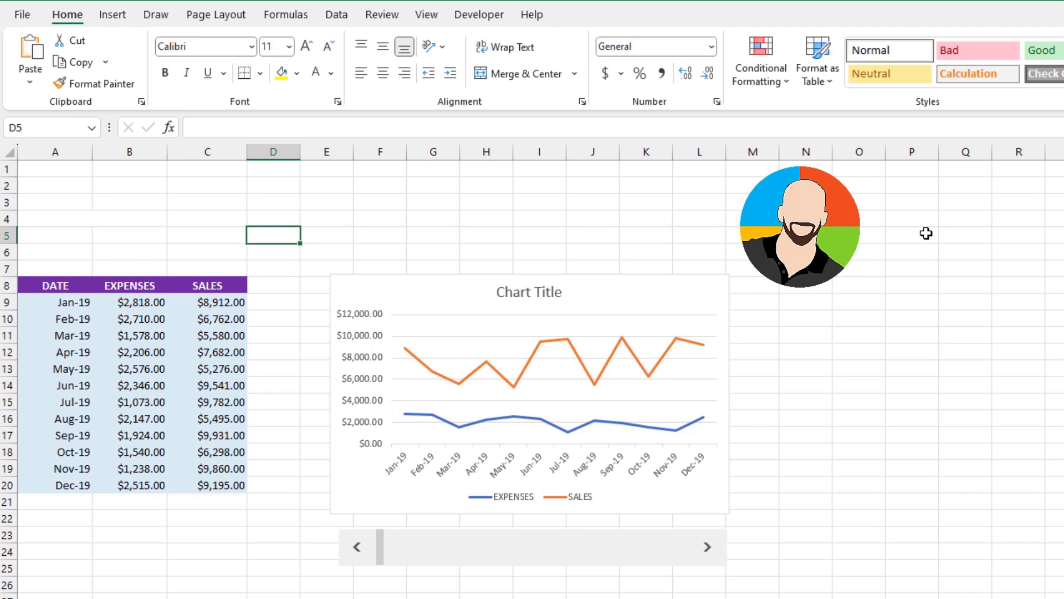
pyautogui.moveTo(702, 288)
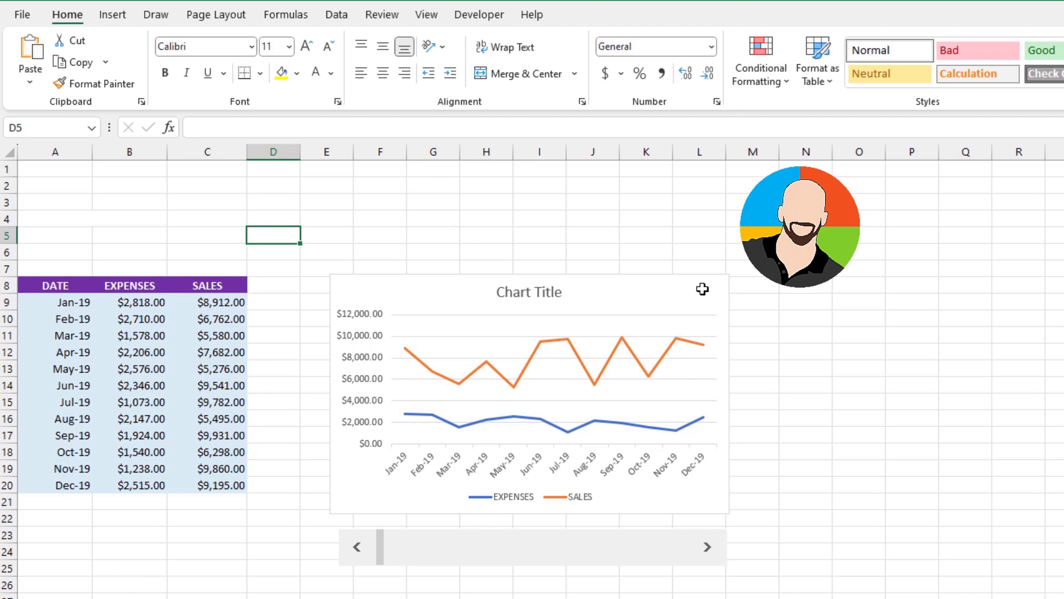
pyautogui.click(529, 394)
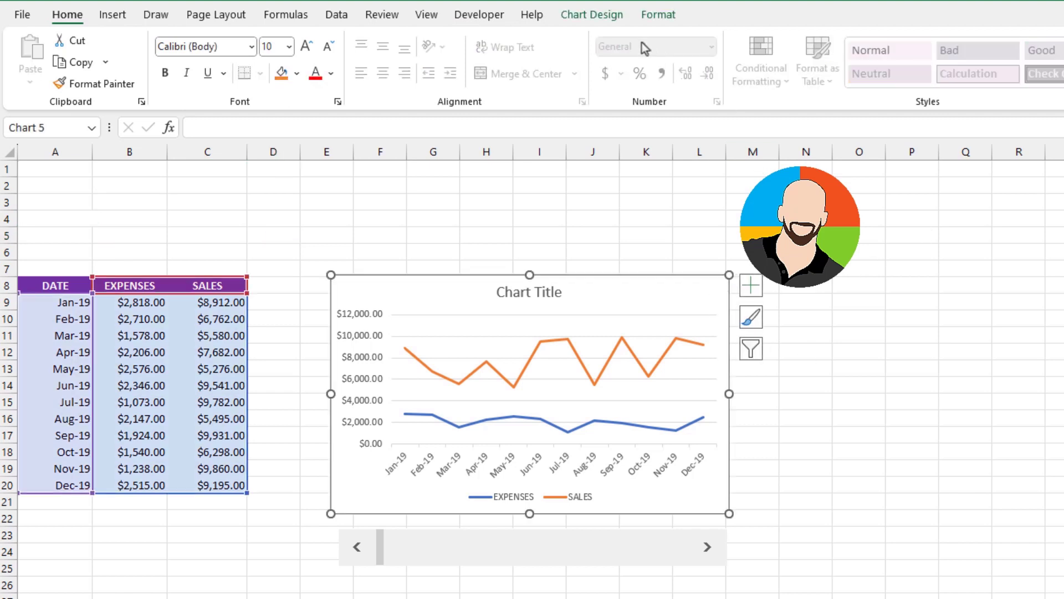
pyautogui.click(591, 14)
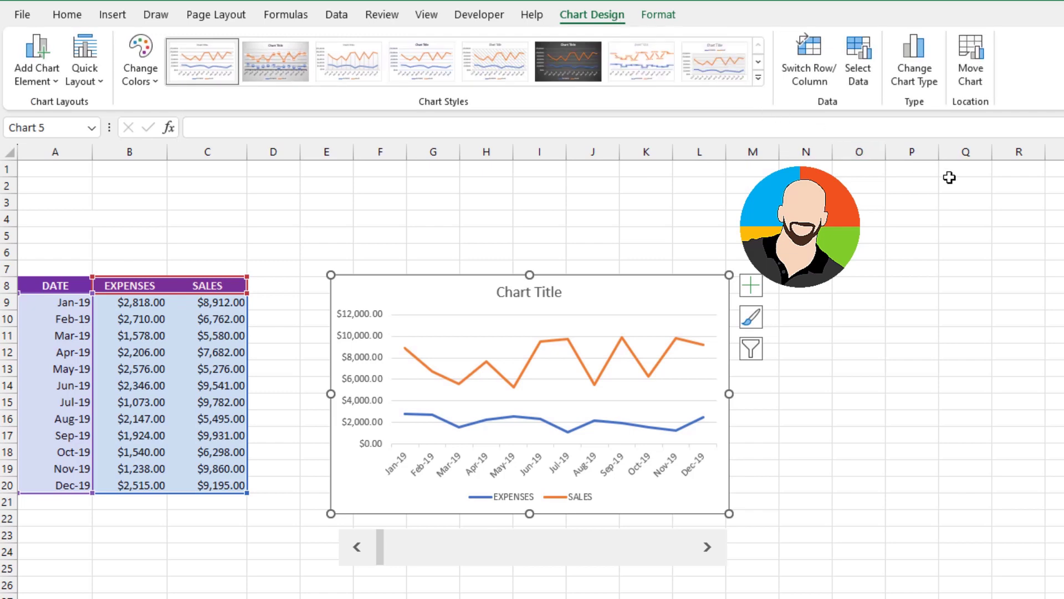